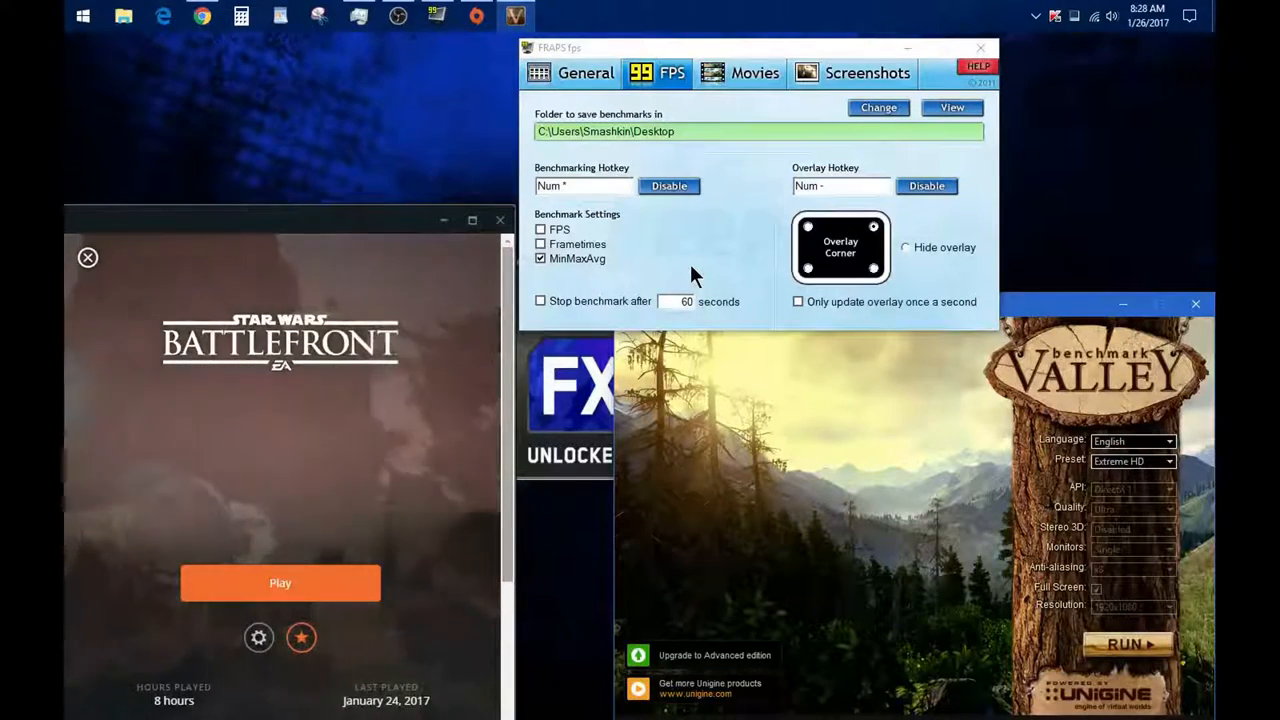
pyautogui.moveTo(795, 62)
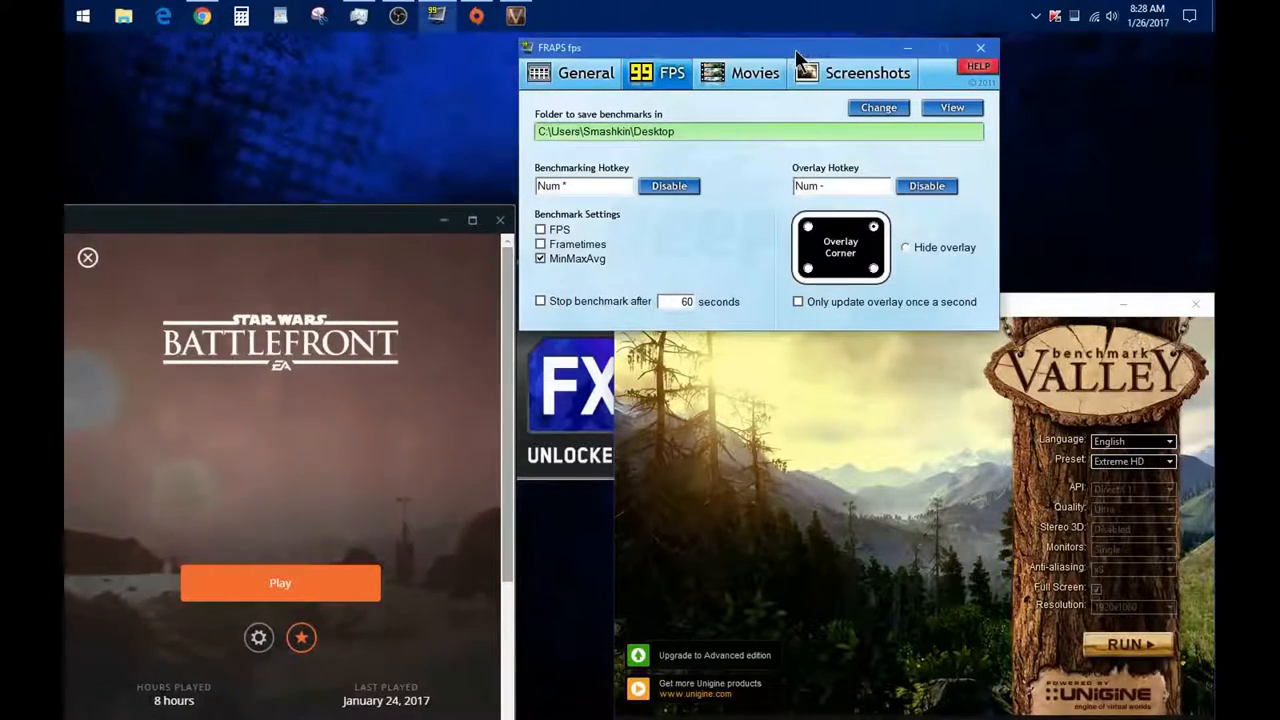
# Step: Drag the FRAPS settings window toward the upper-left so it stops covering the launcher
pyautogui.moveTo(800, 47); pyautogui.dragTo(785, 55)
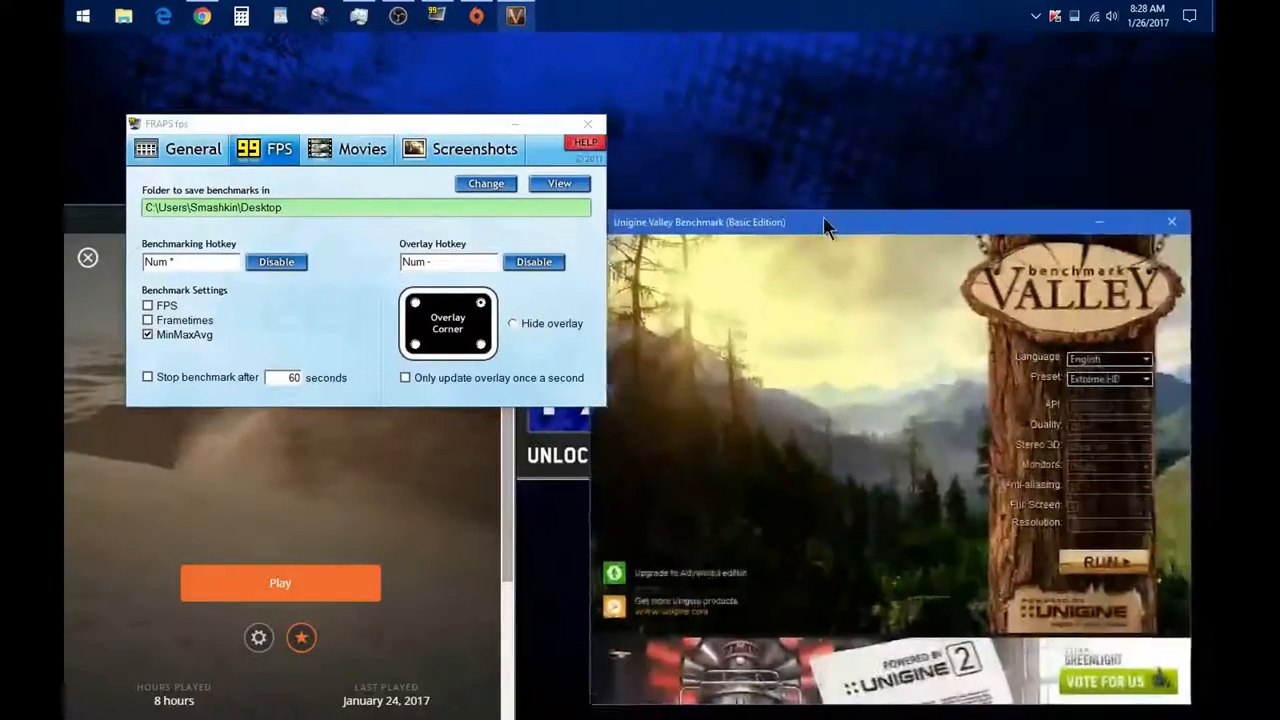
# Step: Move the Valley launcher beside FRAPS and select the Custom graphics preset
pyautogui.moveTo(825, 222); pyautogui.dragTo(855, 159)
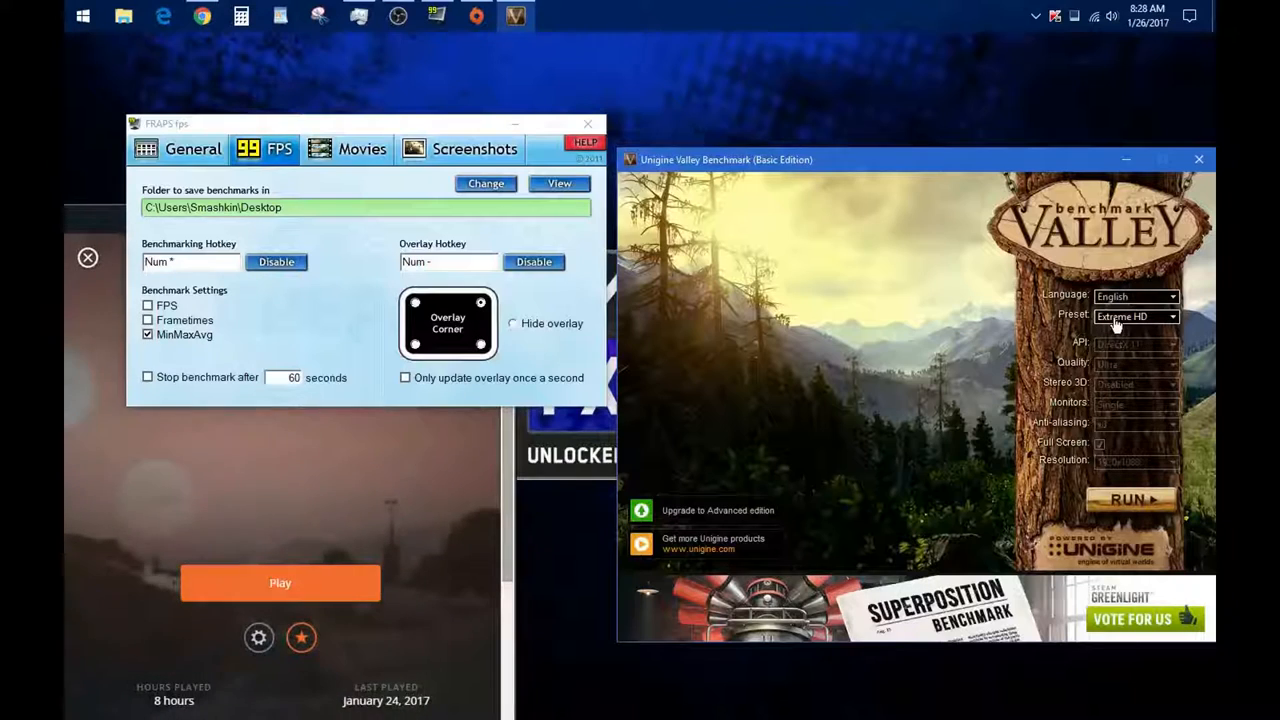
pyautogui.click(1135, 316)
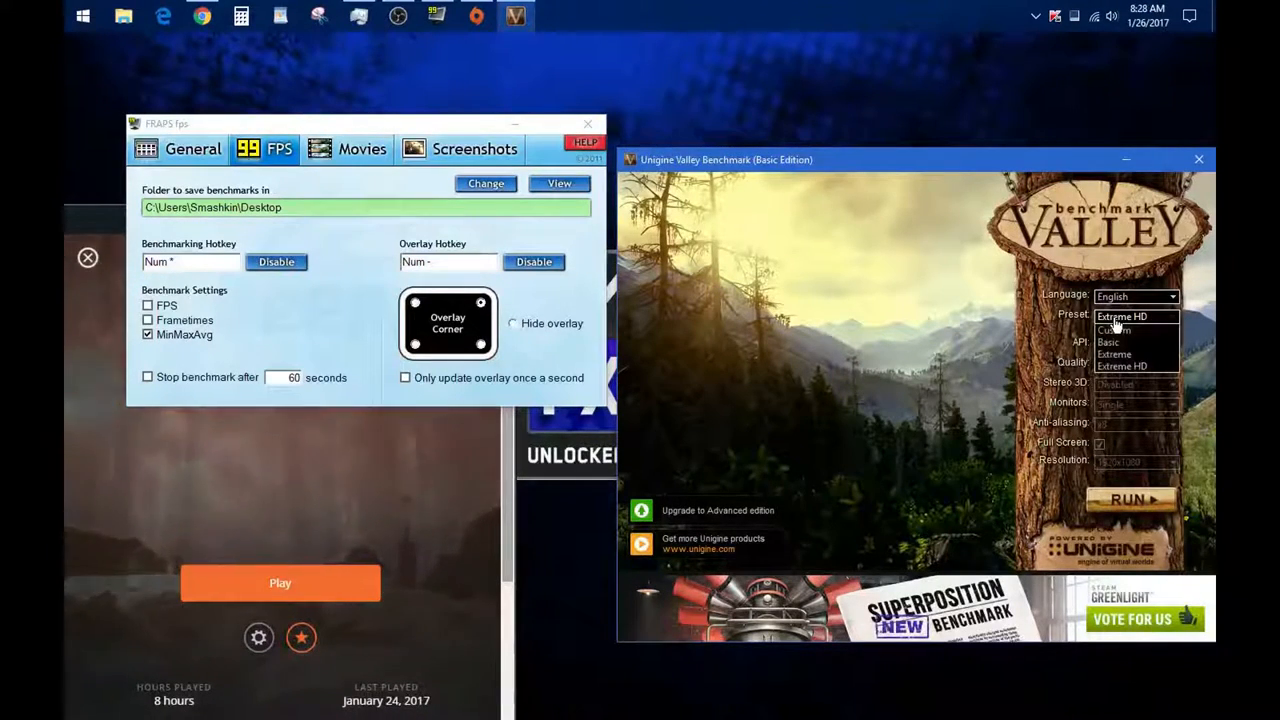
pyautogui.click(1120, 366)
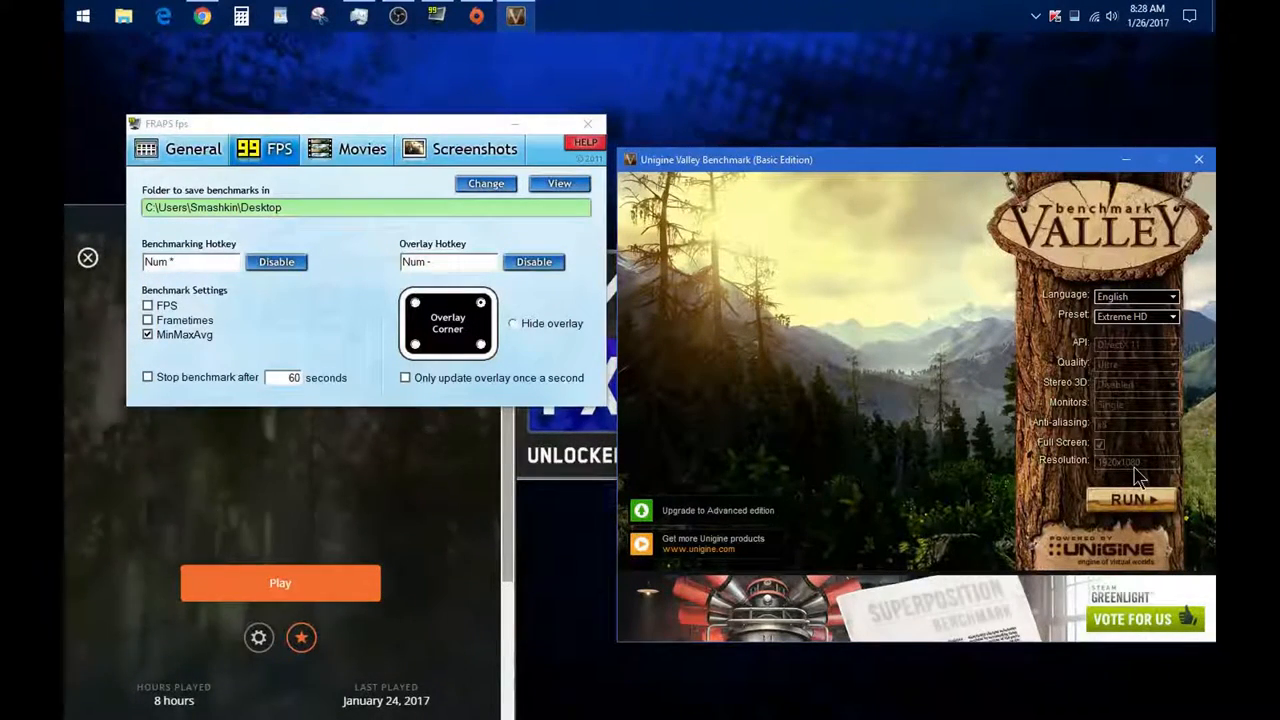
pyautogui.click(1135, 315)
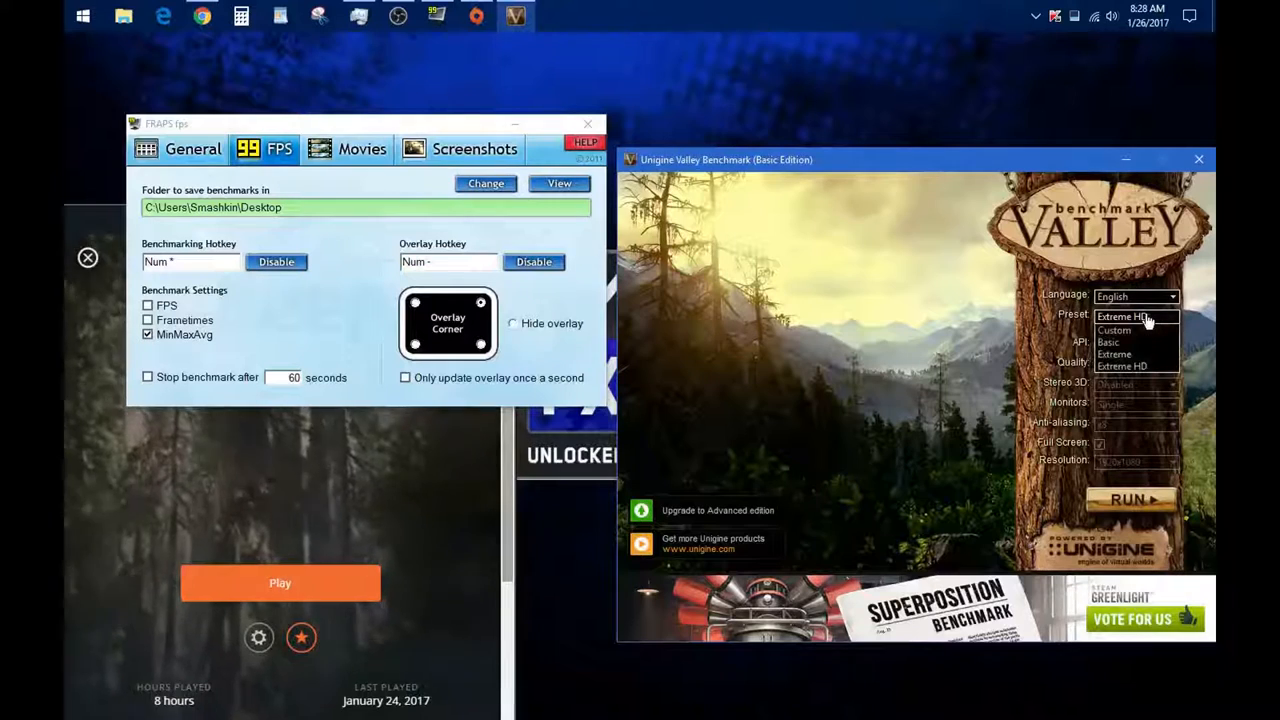
pyautogui.click(1114, 330)
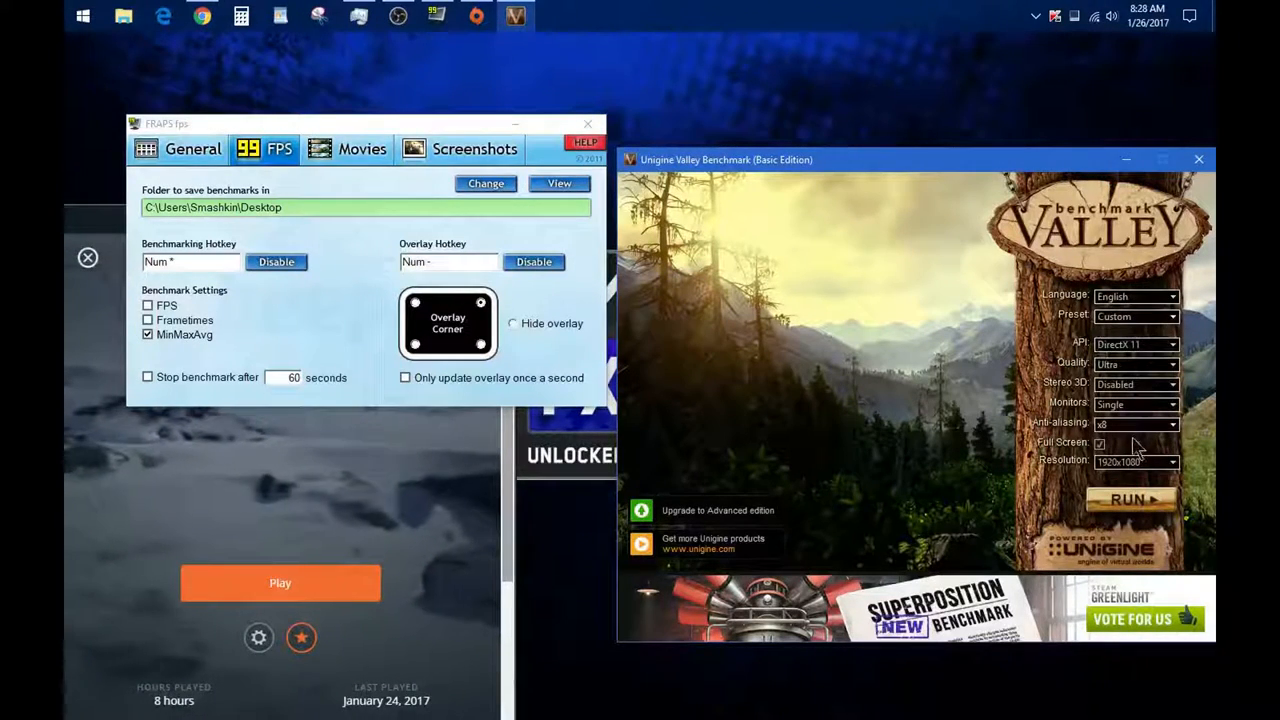
# Step: Review the Resolution, Stereo 3D, Quality and Anti-aliasing lists, keeping Ultra and x8
pyautogui.click(1170, 461)
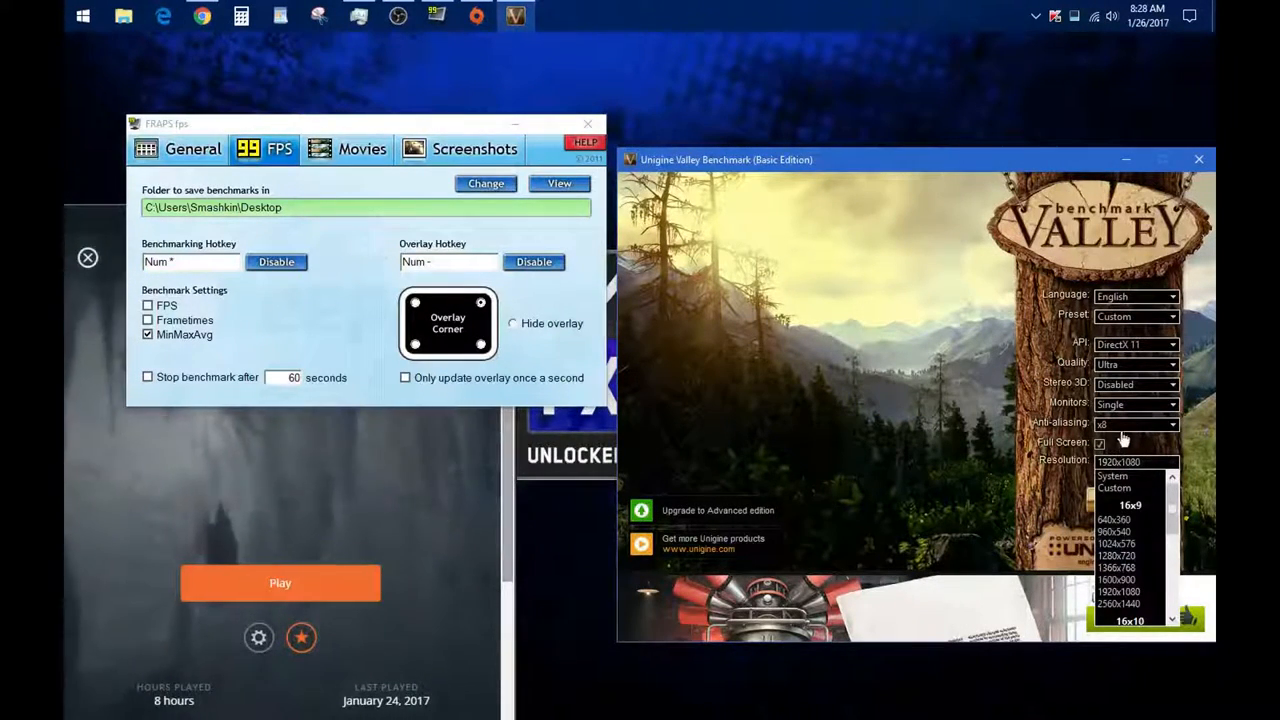
pyautogui.click(1135, 422)
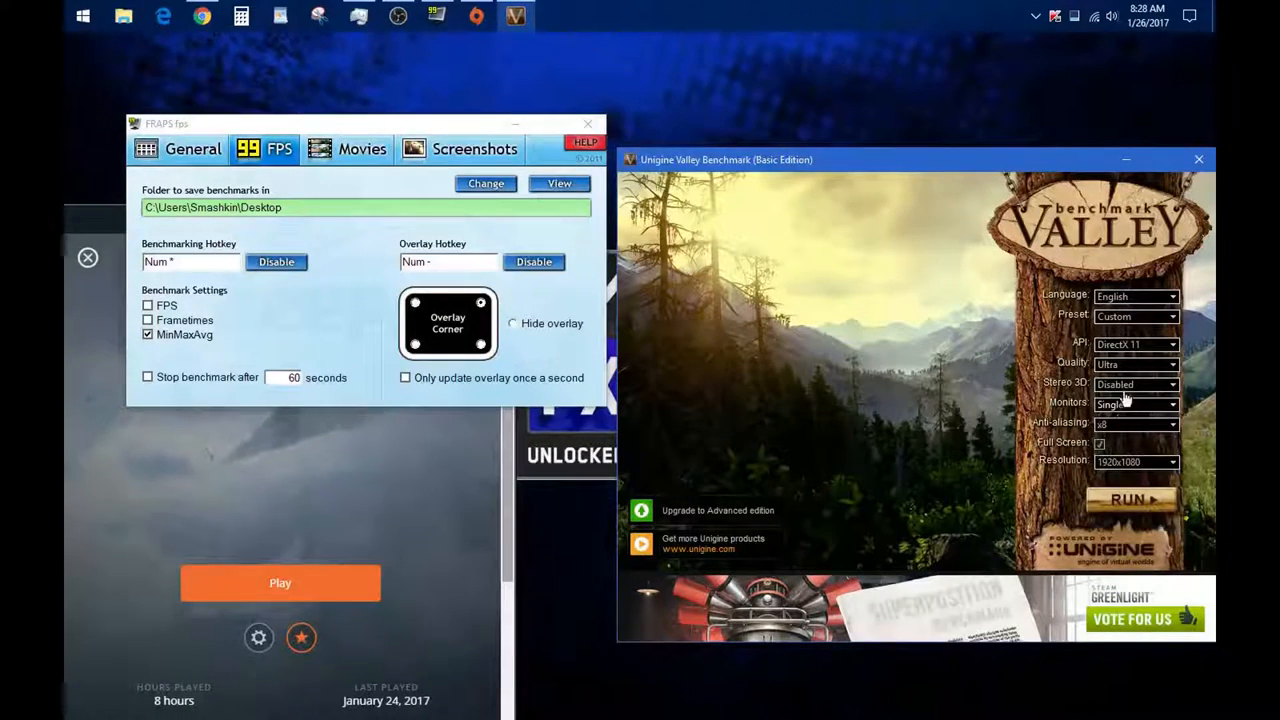
pyautogui.click(1135, 384)
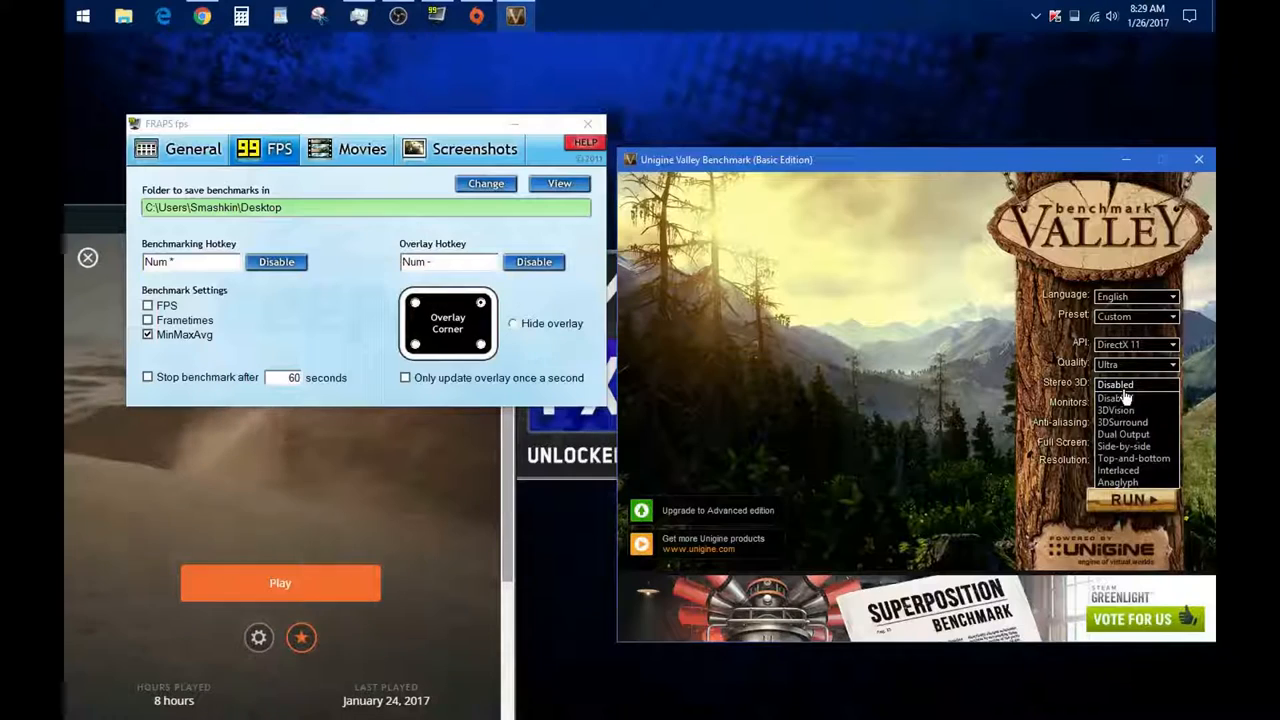
pyautogui.click(1135, 363)
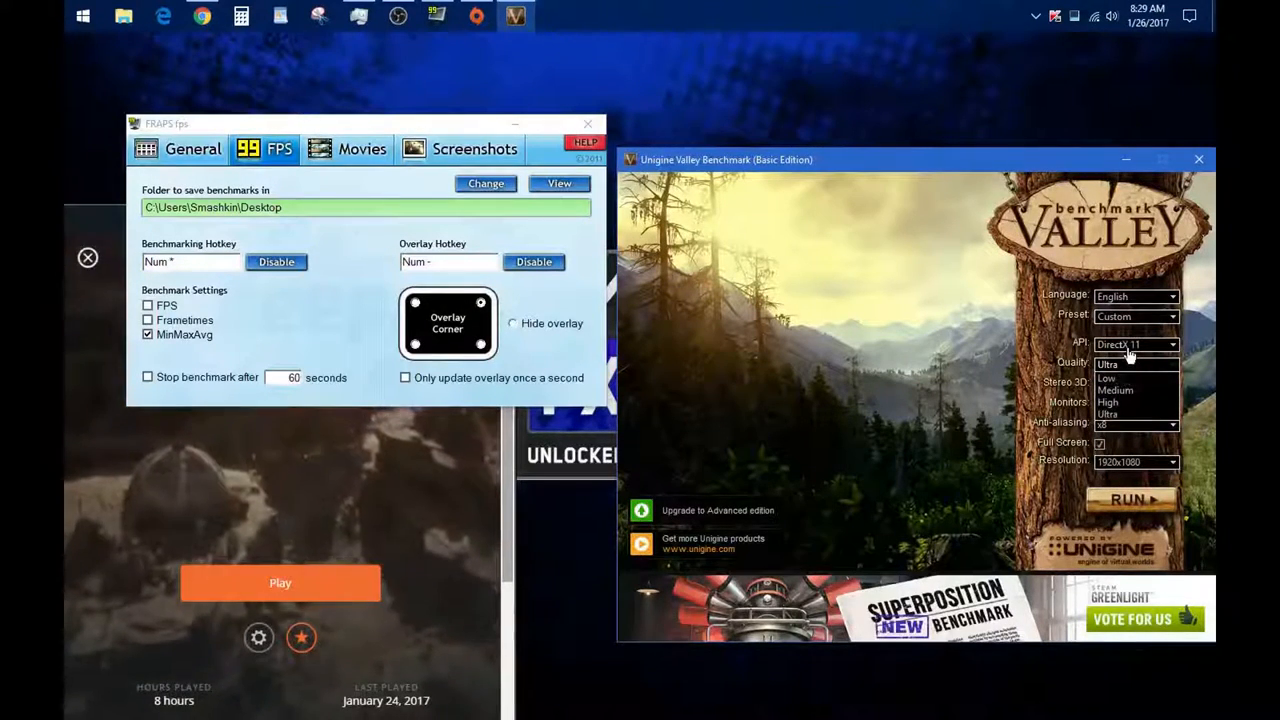
pyautogui.click(1170, 344)
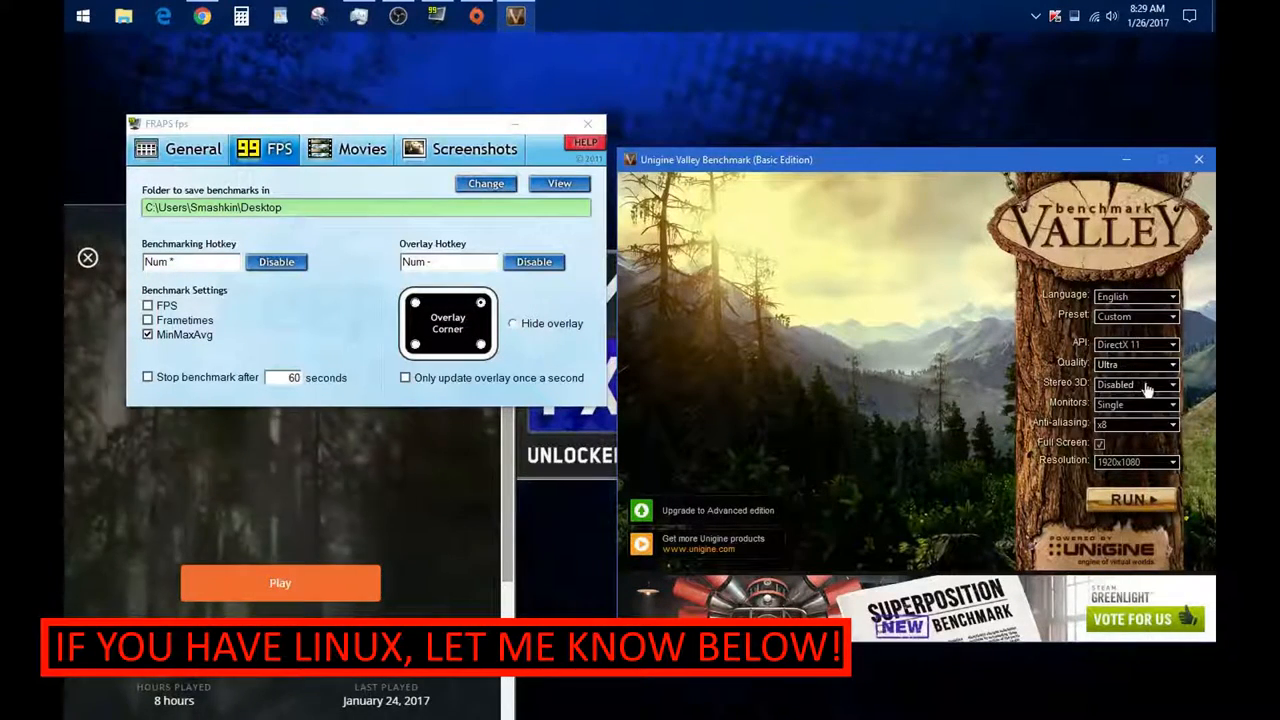
pyautogui.click(1170, 404)
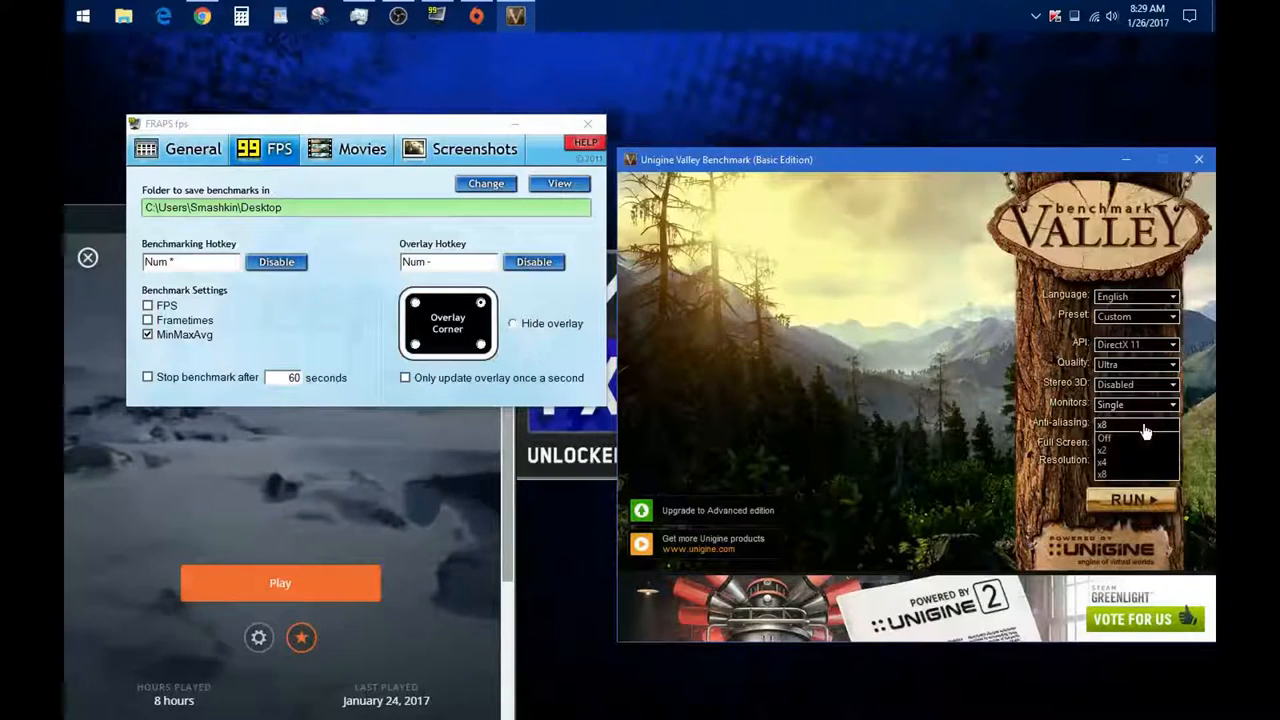
pyautogui.click(1135, 460)
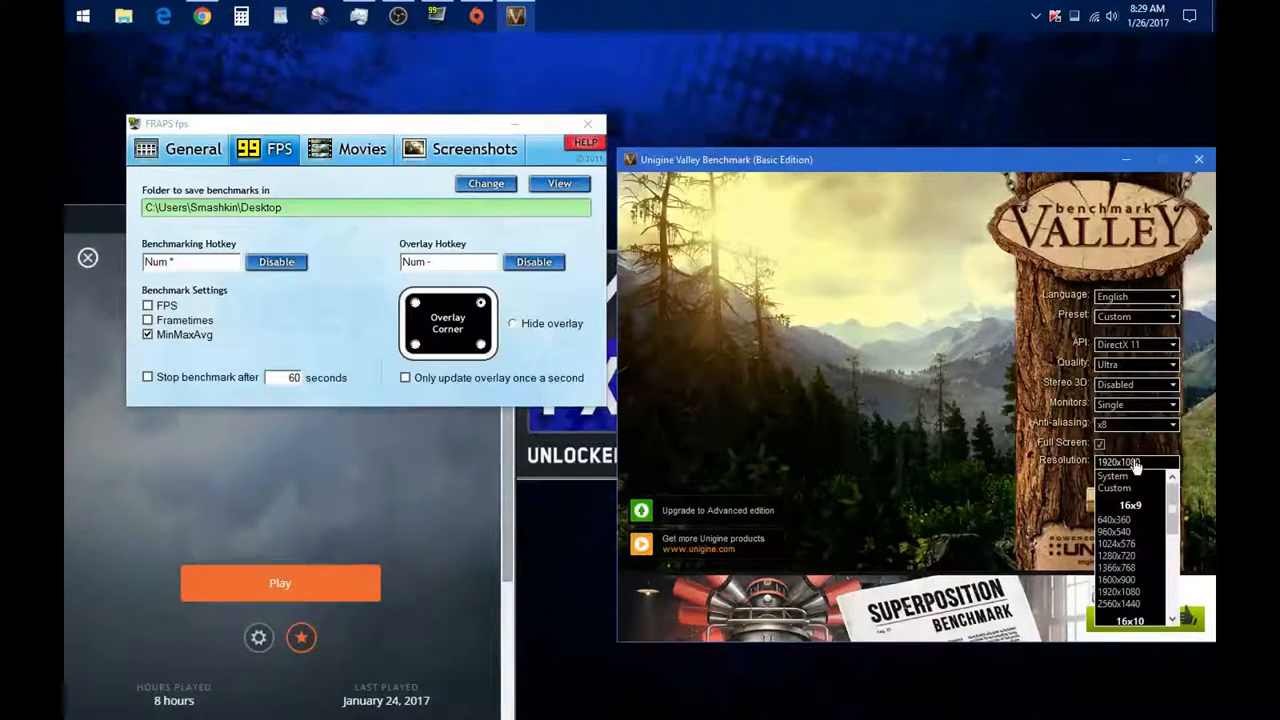
pyautogui.click(1119, 591)
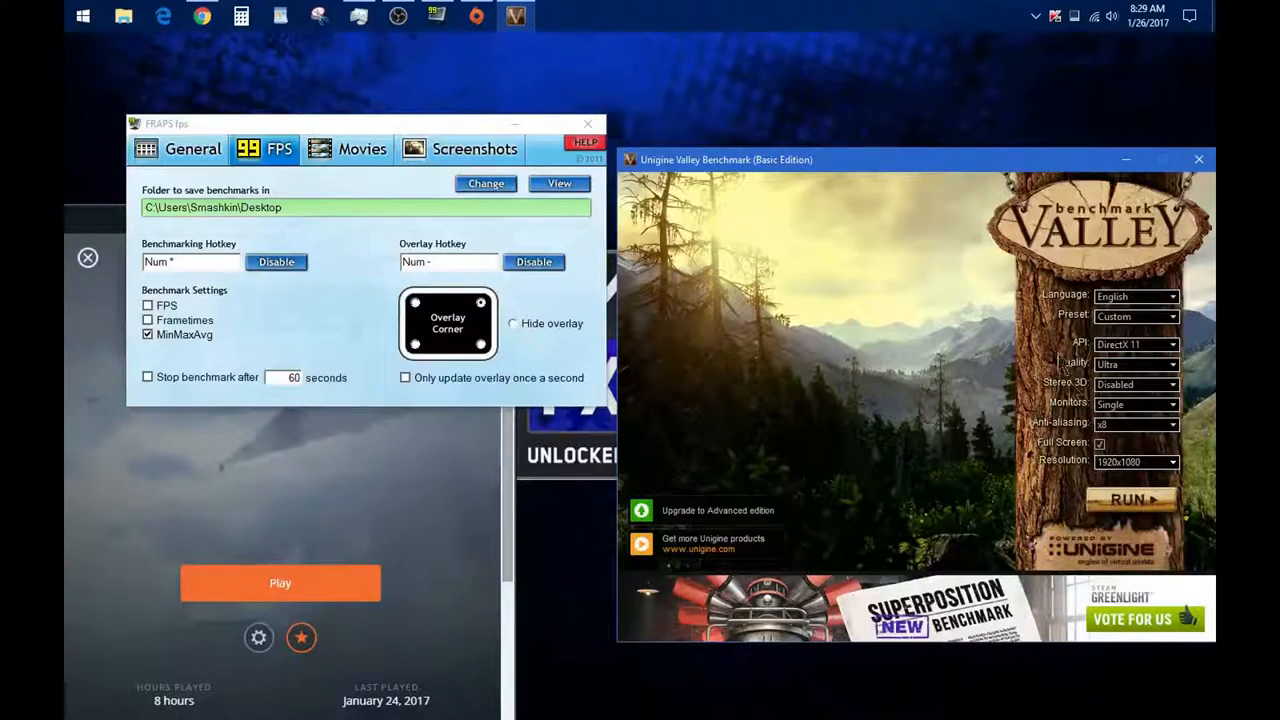
pyautogui.click(1135, 316)
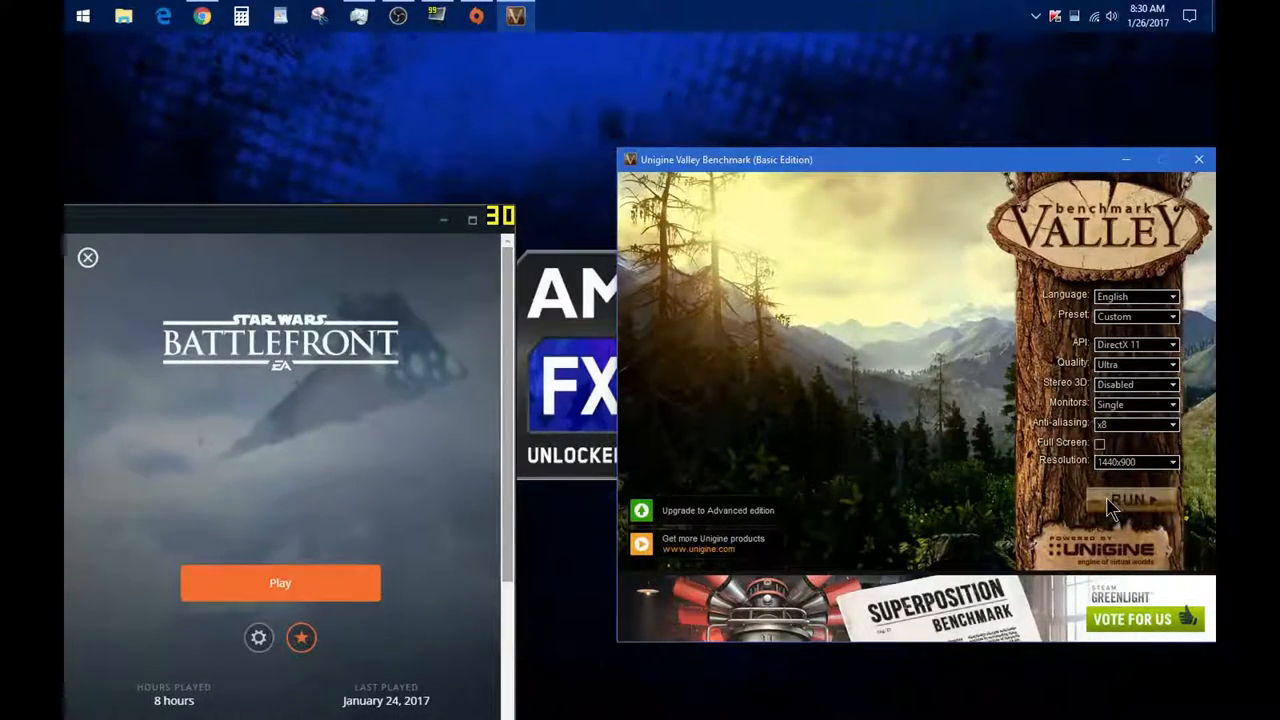
# Step: Run the Valley benchmark in a 1440x900 window
pyautogui.click(1131, 500)
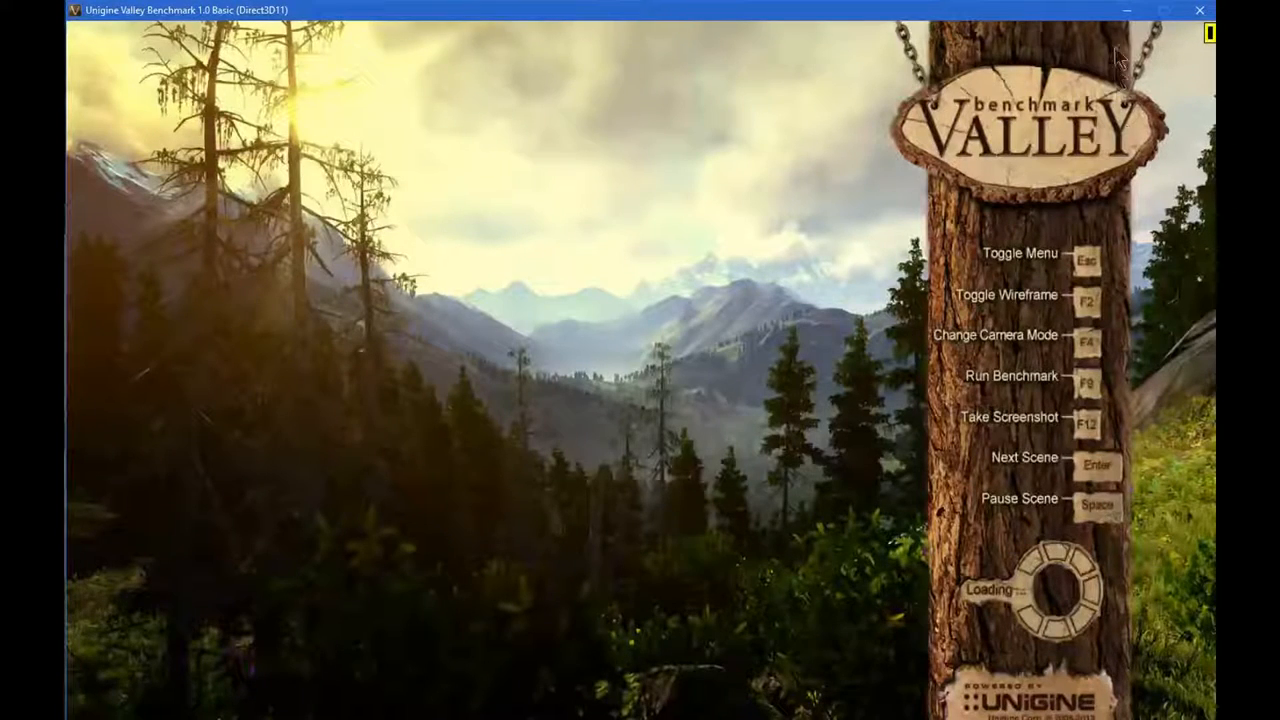
pyautogui.moveTo(648, 263)
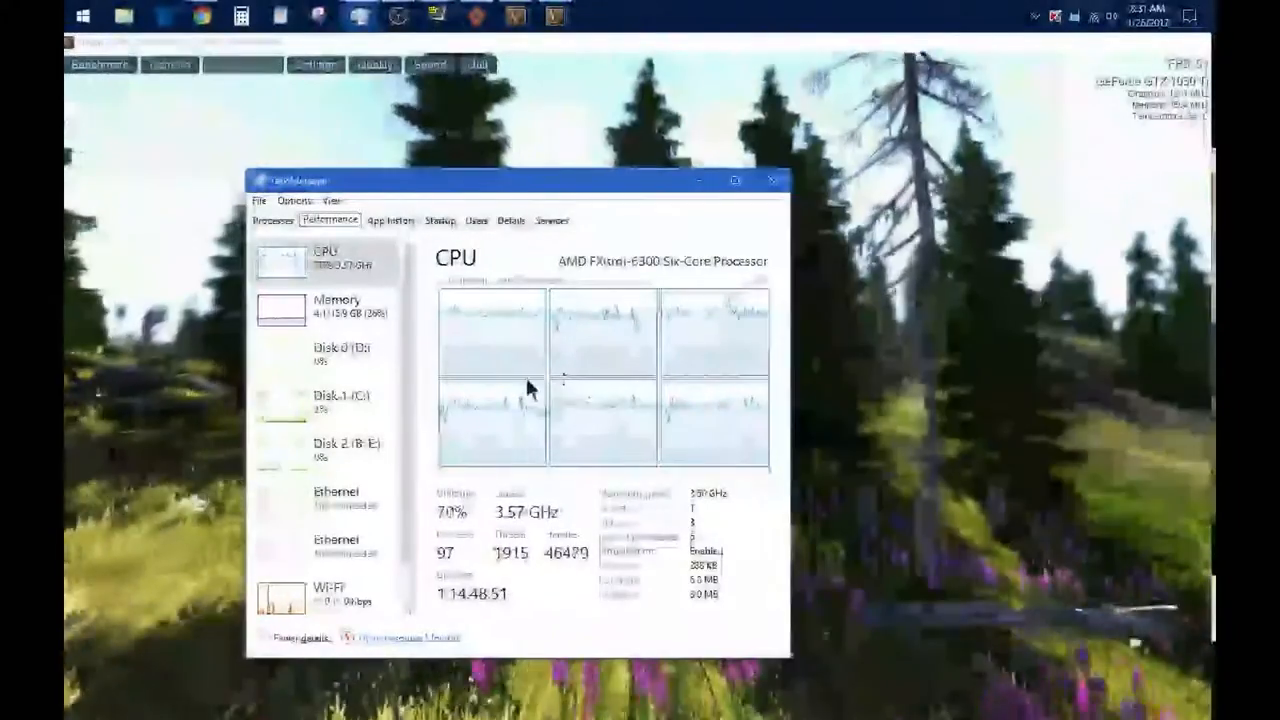
# Step: Move a window aside and bring up the Star Wars Battlefront game page
pyautogui.moveTo(530, 180); pyautogui.dragTo(540, 114)
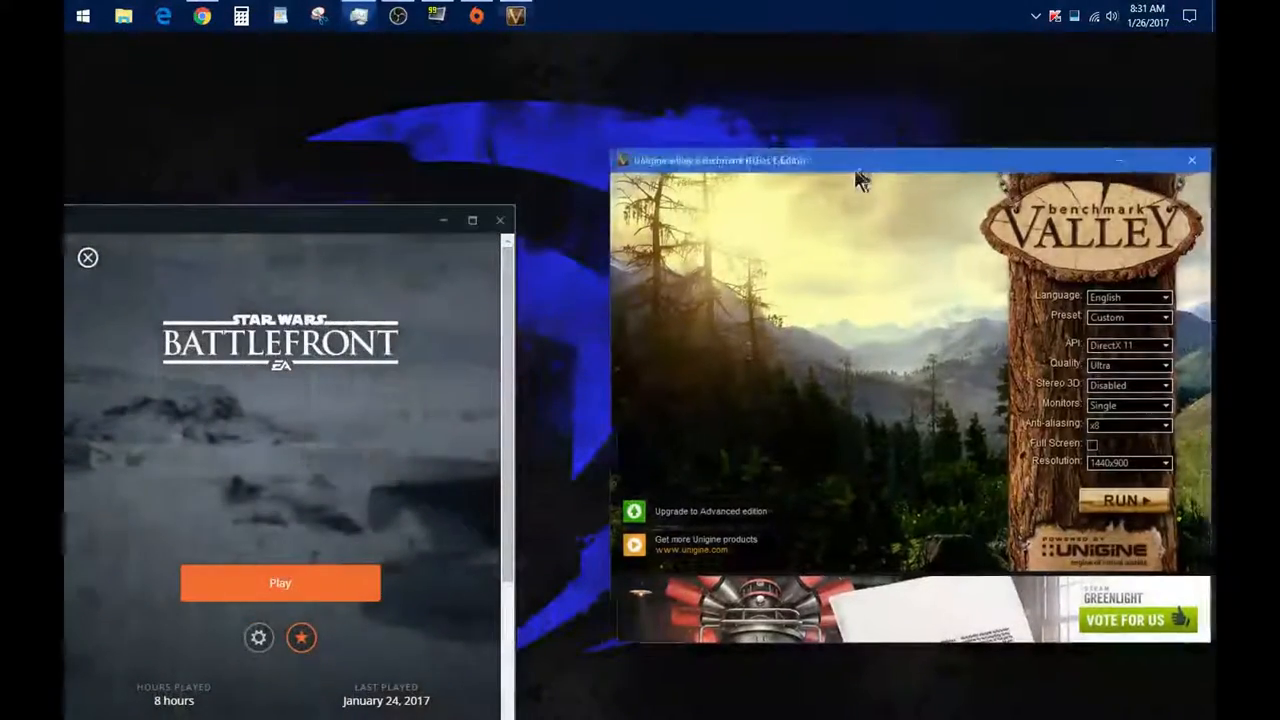
pyautogui.click(1191, 160)
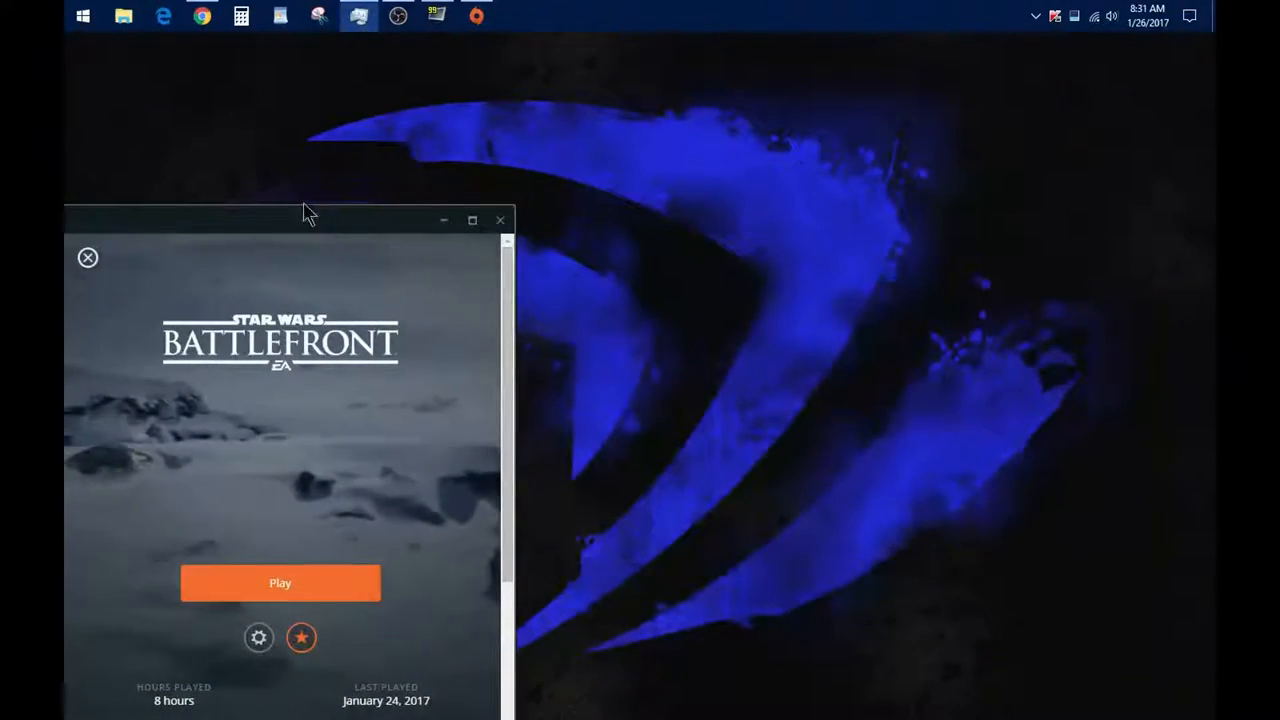
# Step: Hit Play for Star Wars Battlefront in Origin
pyautogui.click(435, 15)
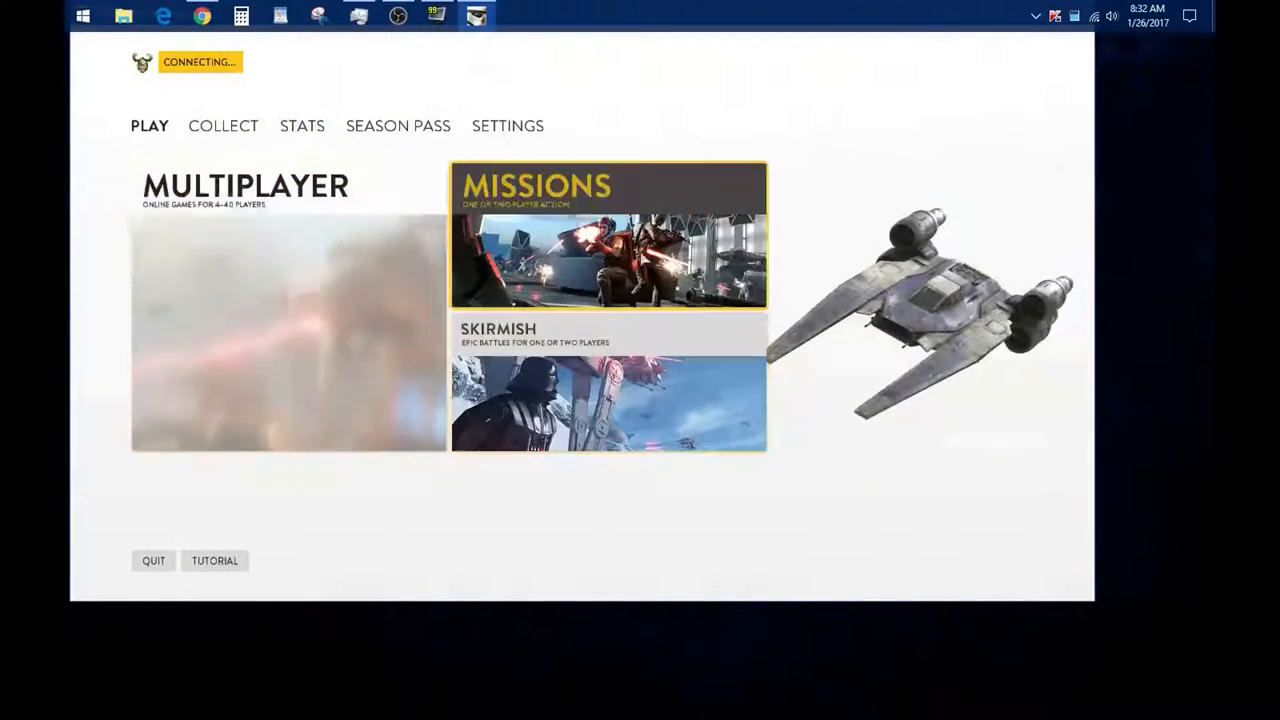
pyautogui.moveTo(608, 540)
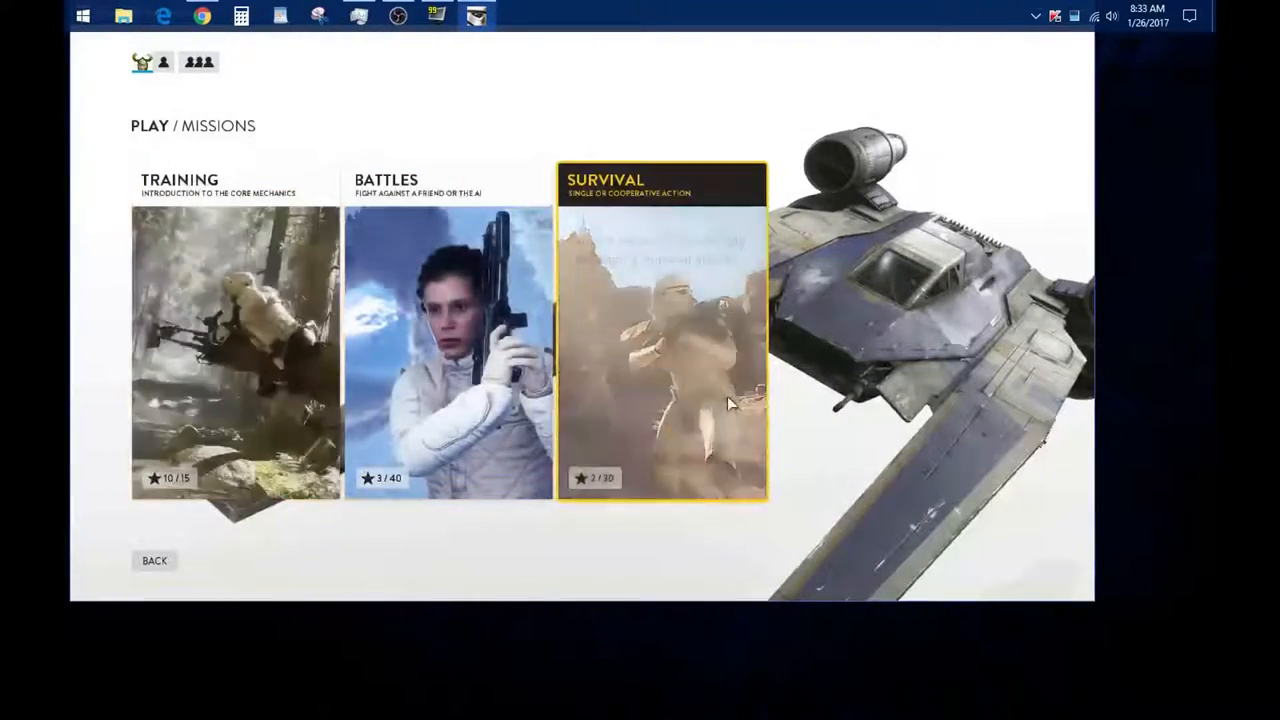
# Step: Browse the Survival and Battles mission lists, going back to mission types after each
pyautogui.click(662, 335)
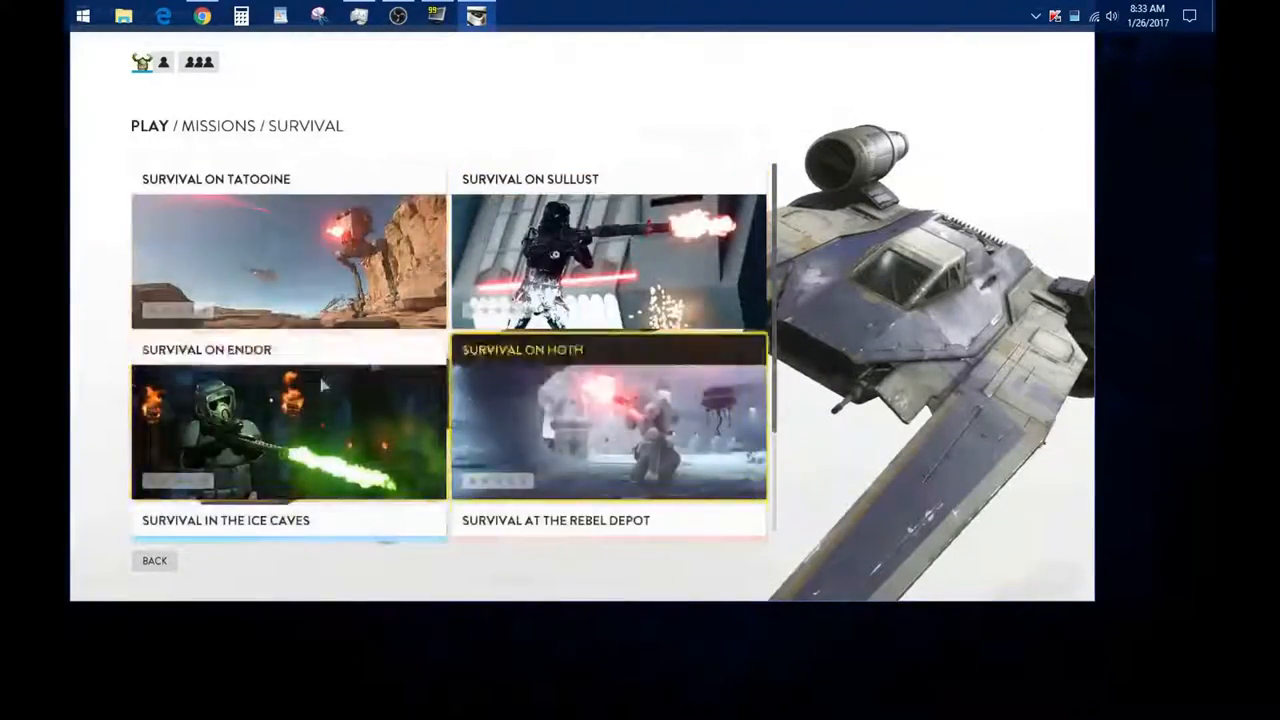
pyautogui.click(155, 560)
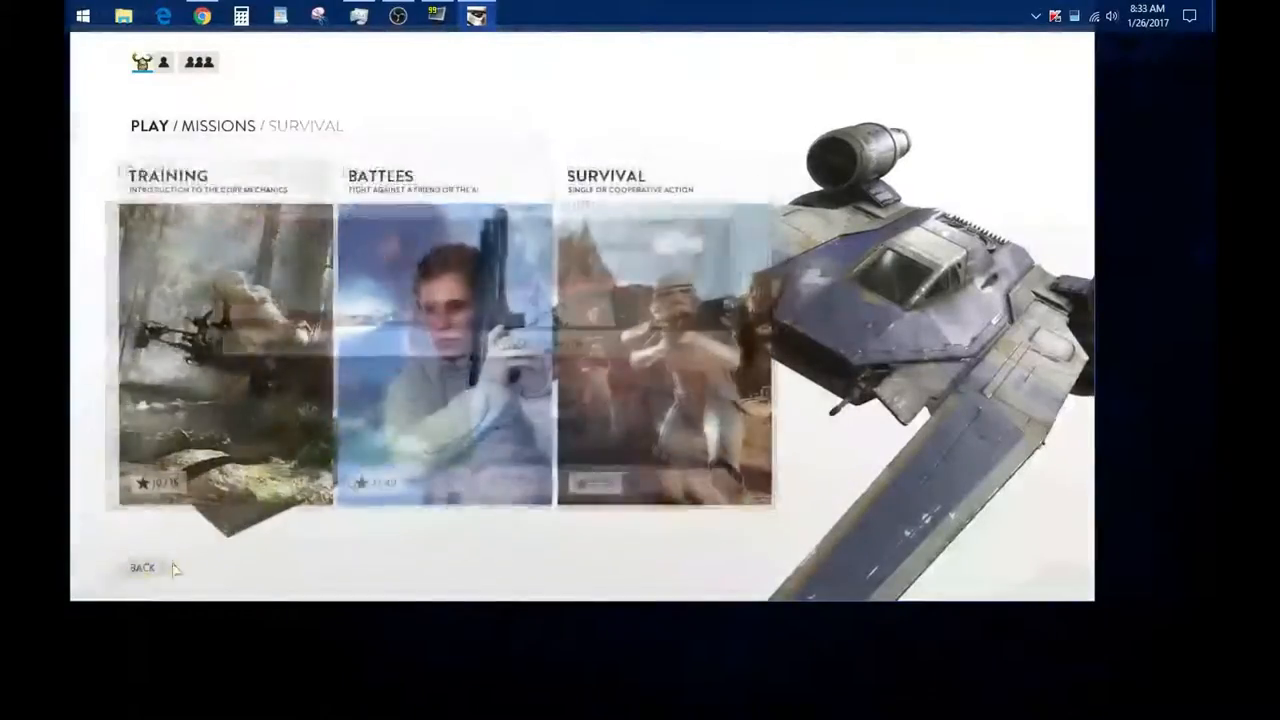
pyautogui.click(443, 340)
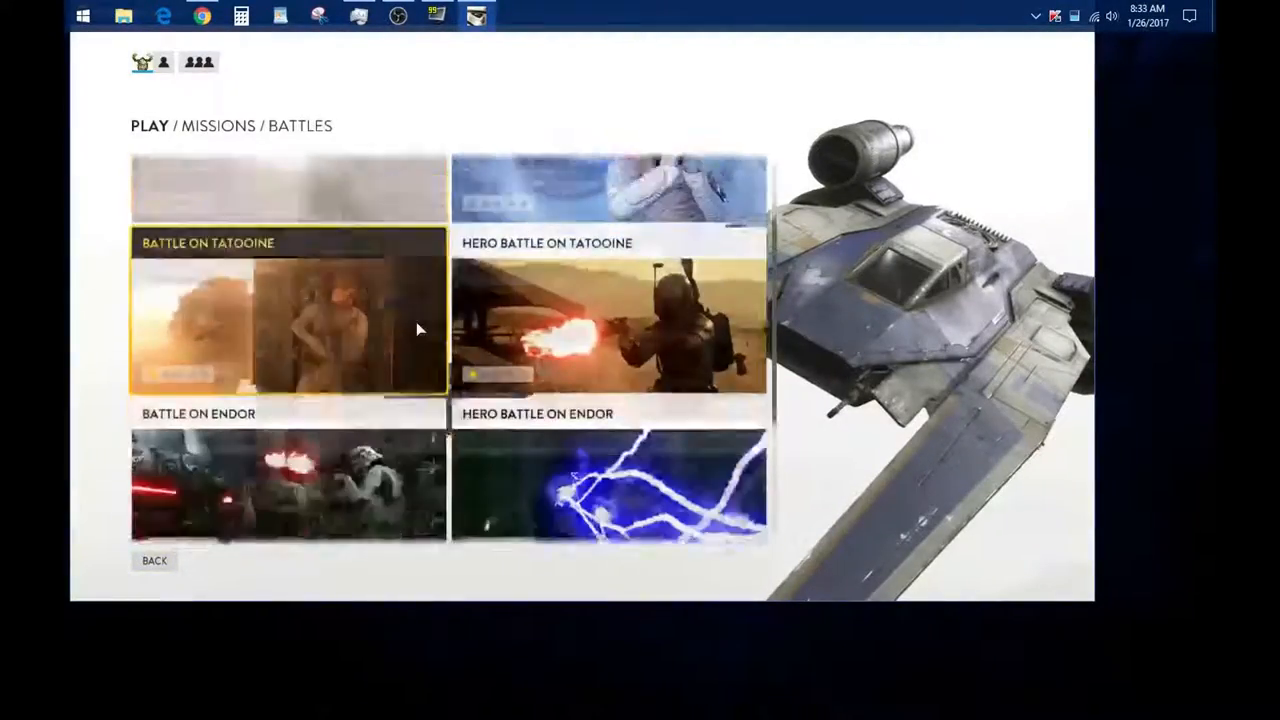
pyautogui.click(154, 560)
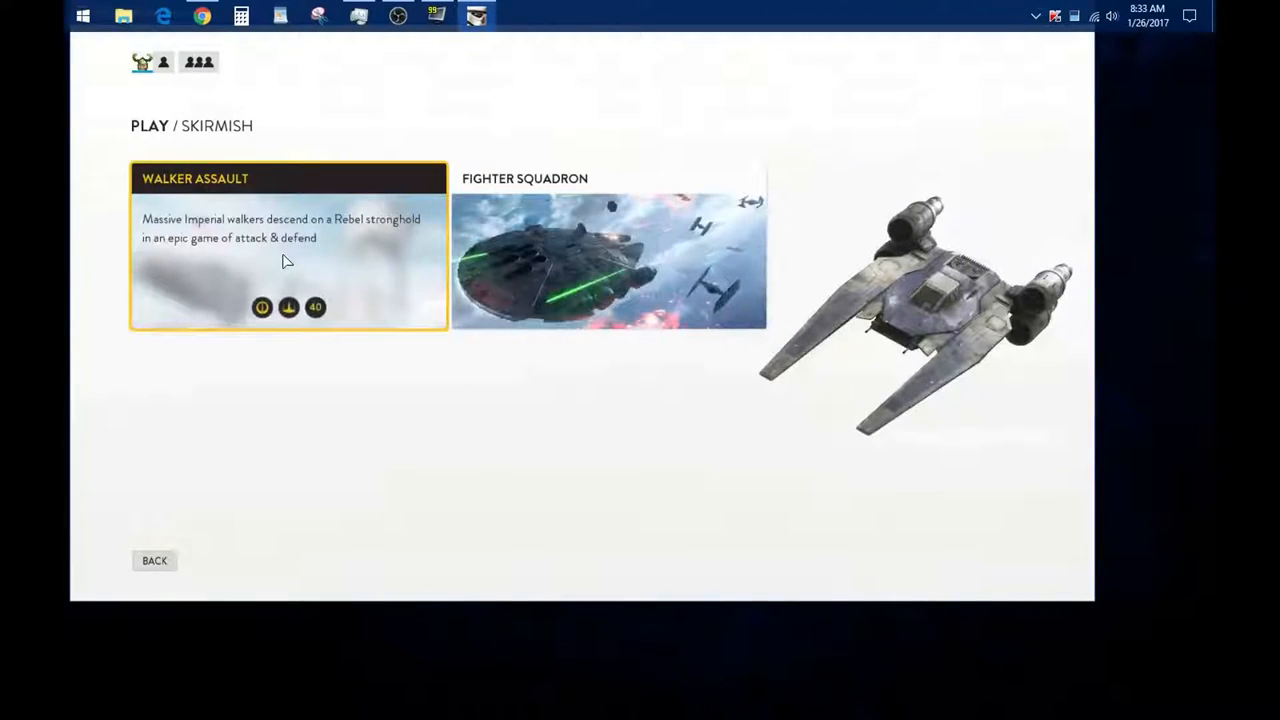
# Step: Start the Walker Assault skirmish on Graveyard of Giants
pyautogui.click(288, 245)
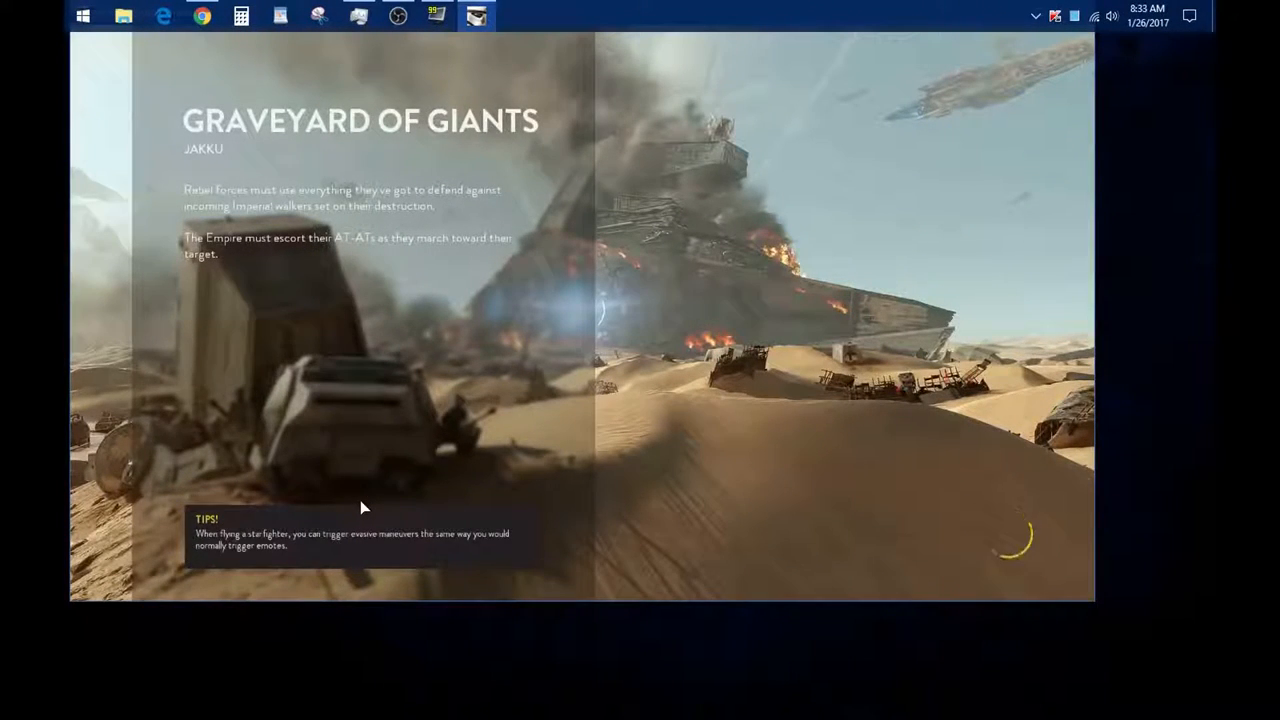
pyautogui.moveTo(418, 462)
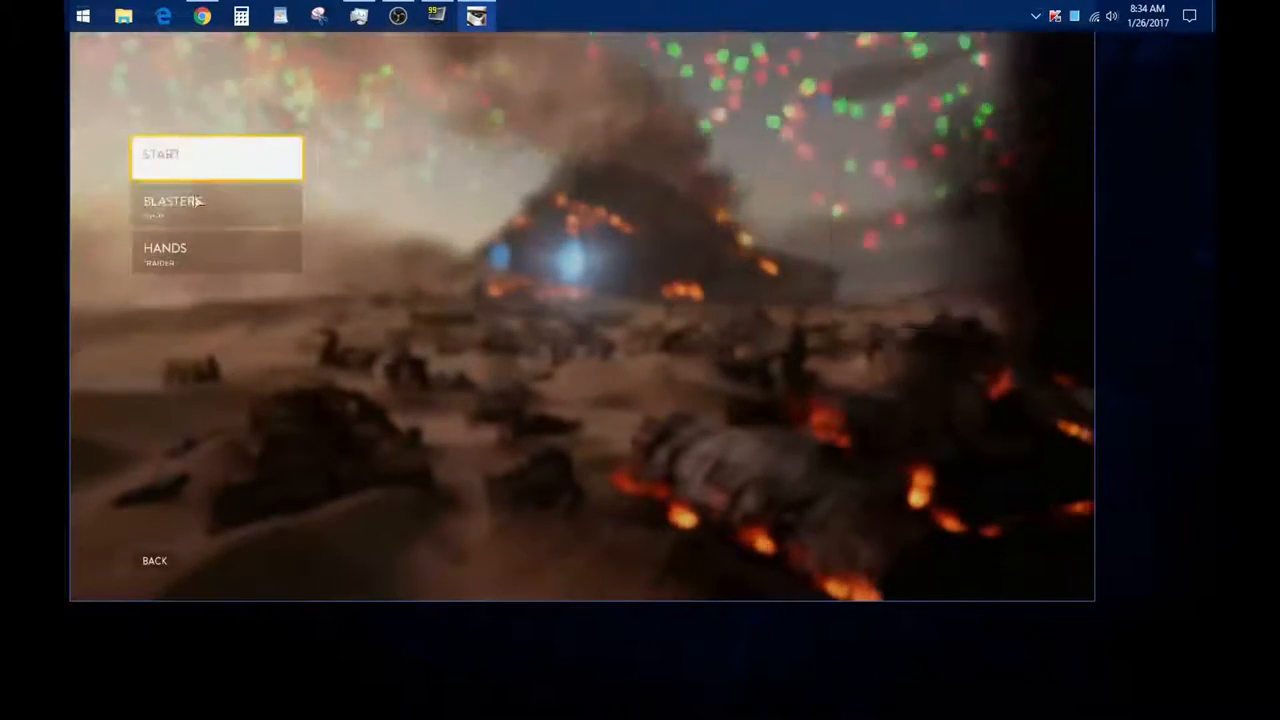
# Step: Equip the DH-17 blaster pistol from the Blasters menu
pyautogui.click(172, 201)
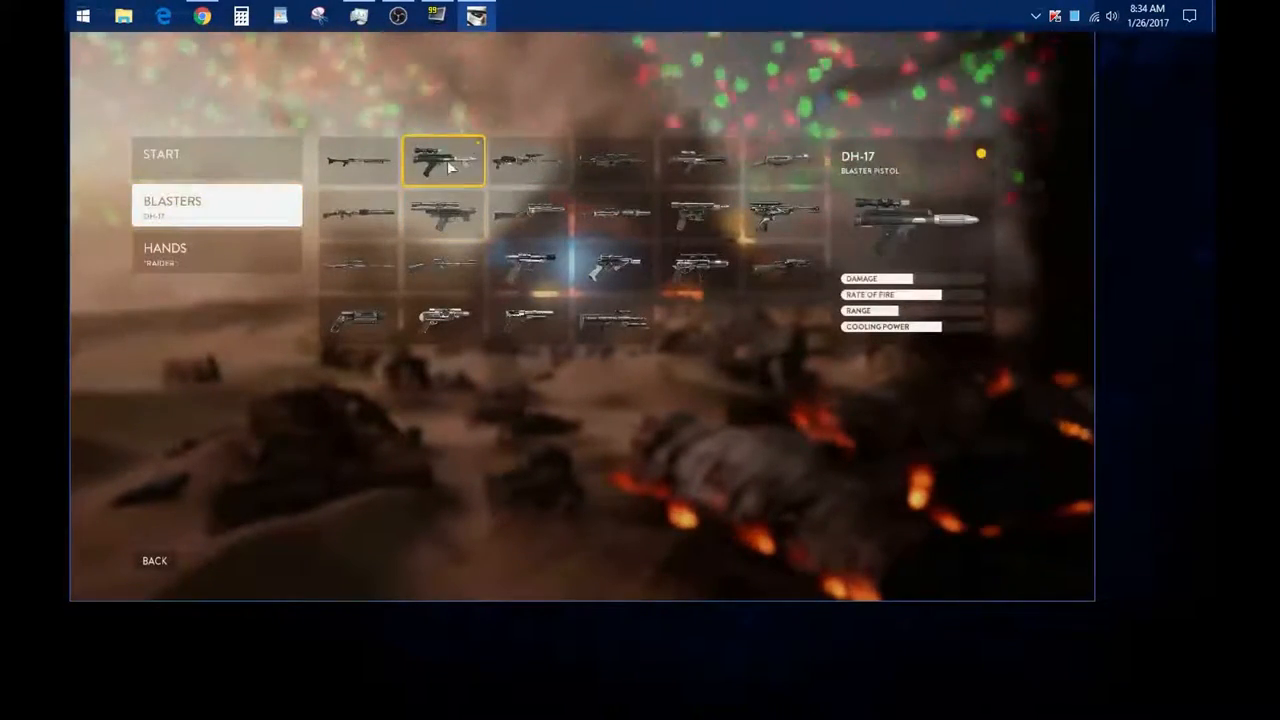
pyautogui.click(443, 215)
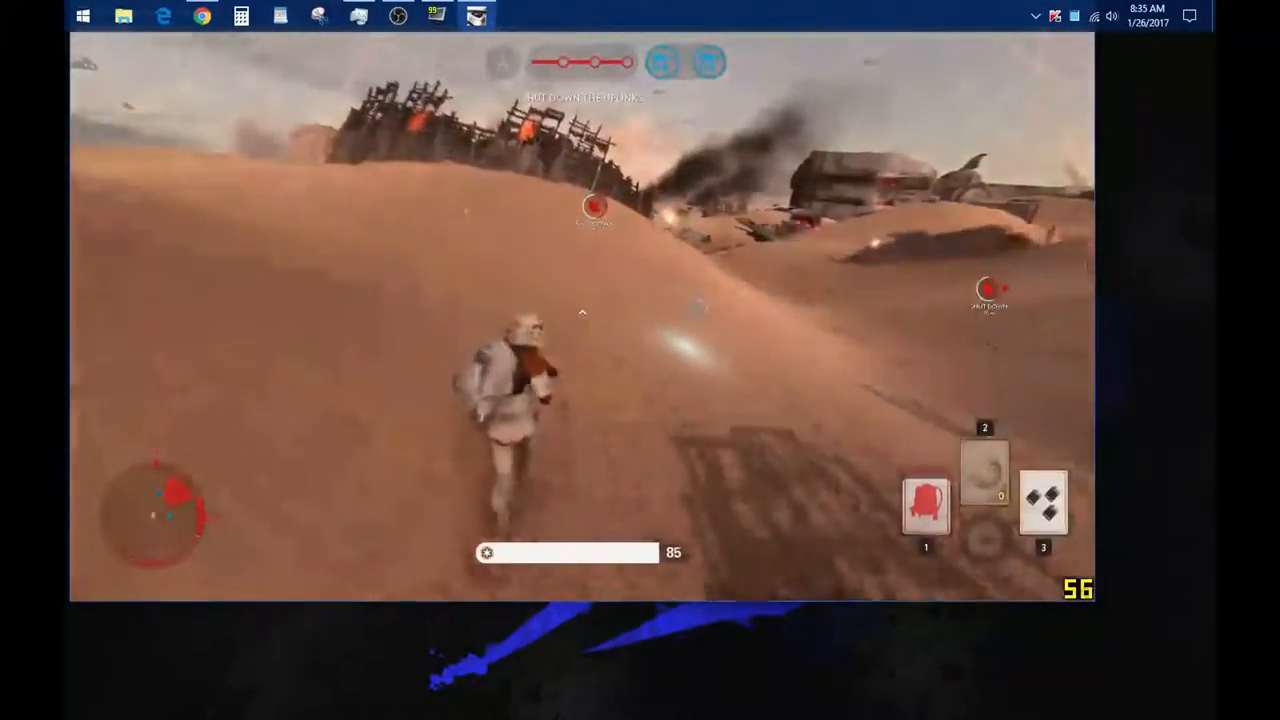
pyautogui.moveTo(583, 311)
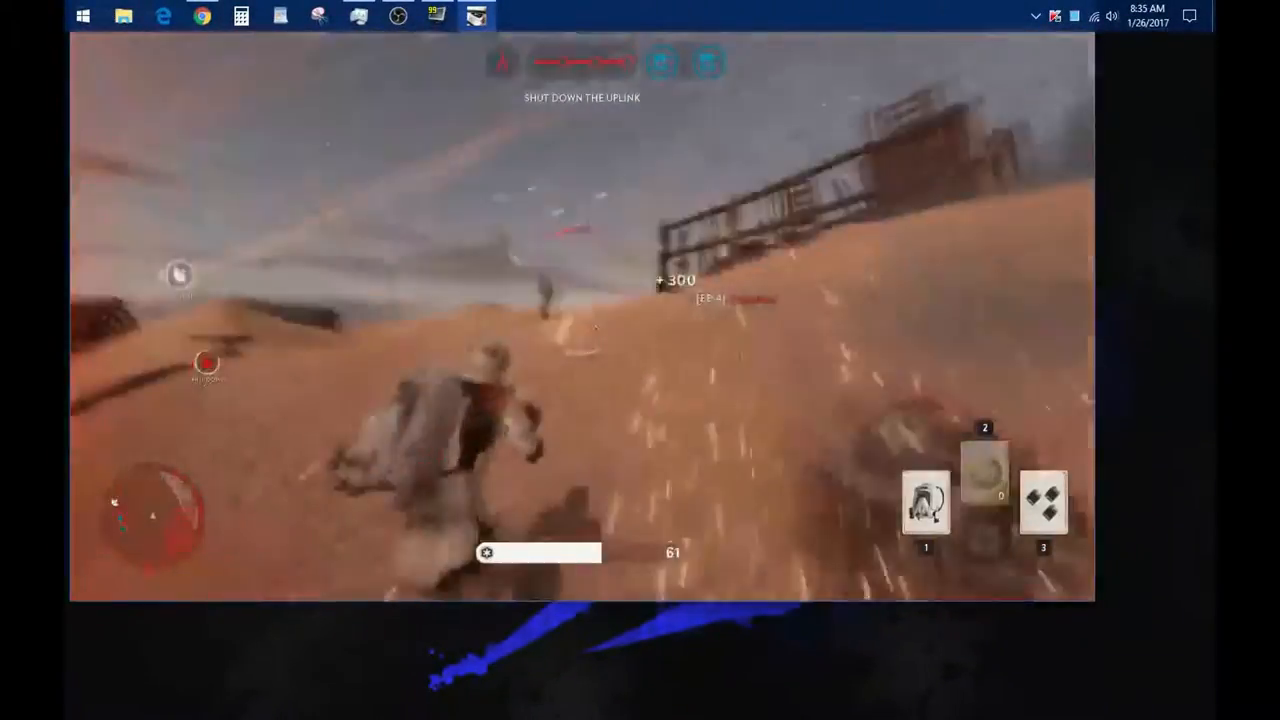
# Step: Quit the match and confirm exiting Star Wars Battlefront
pyautogui.click(156, 306)
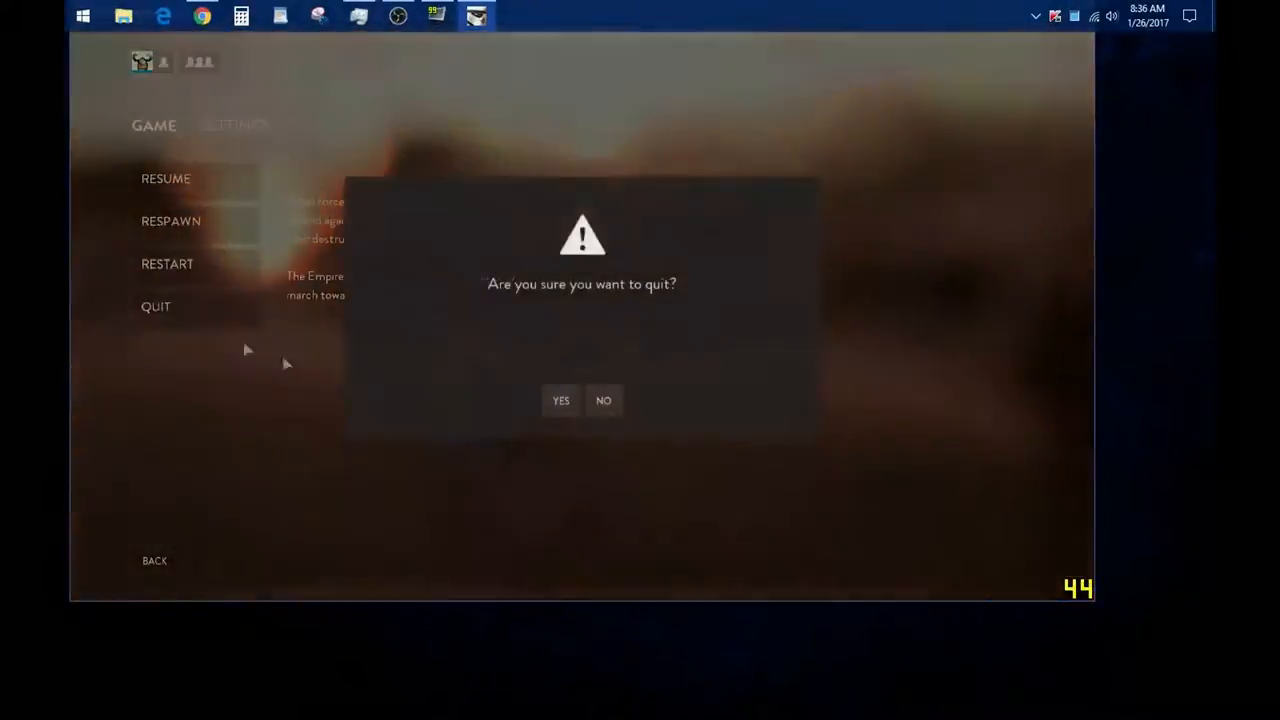
pyautogui.click(560, 400)
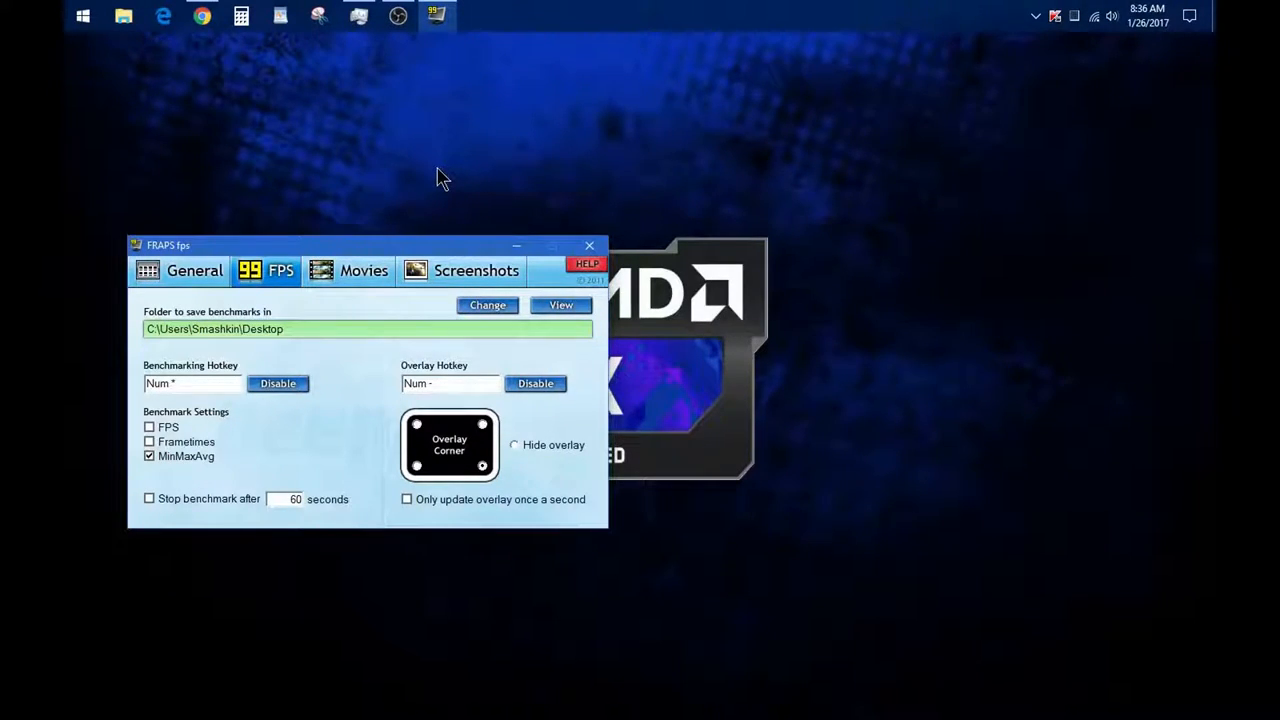
pyautogui.moveTo(450, 185)
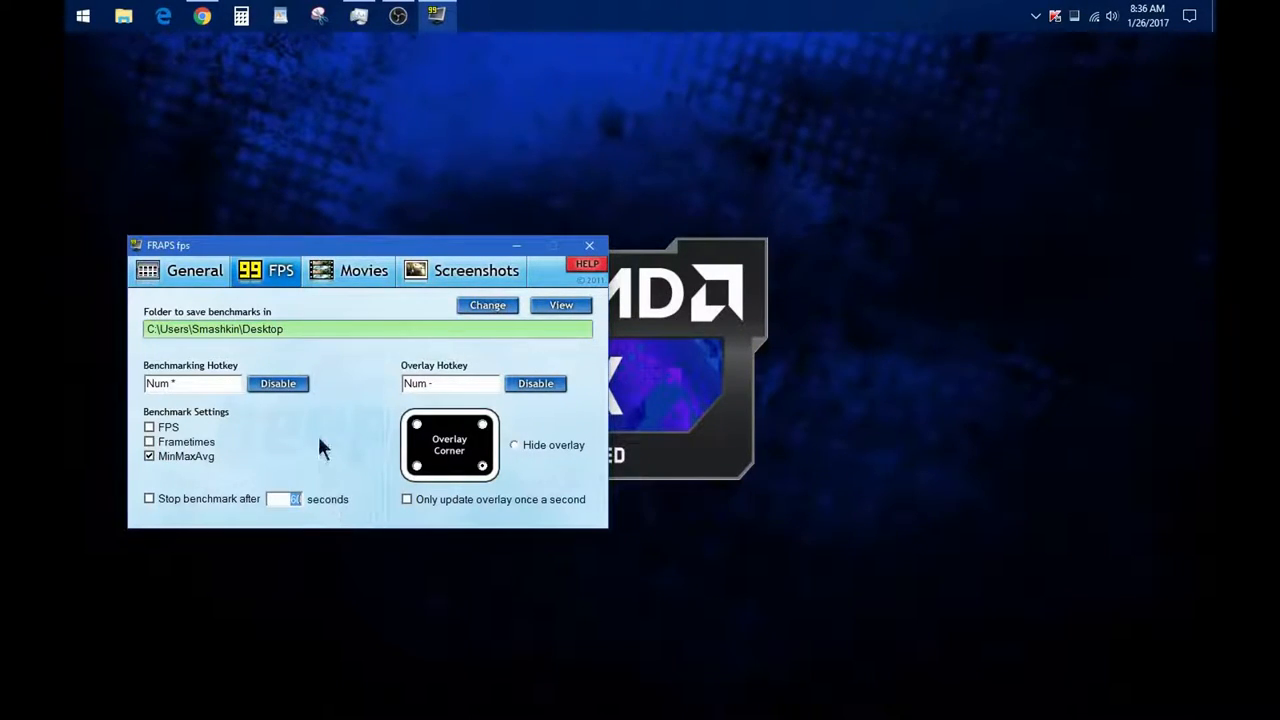
pyautogui.moveTo(583, 320)
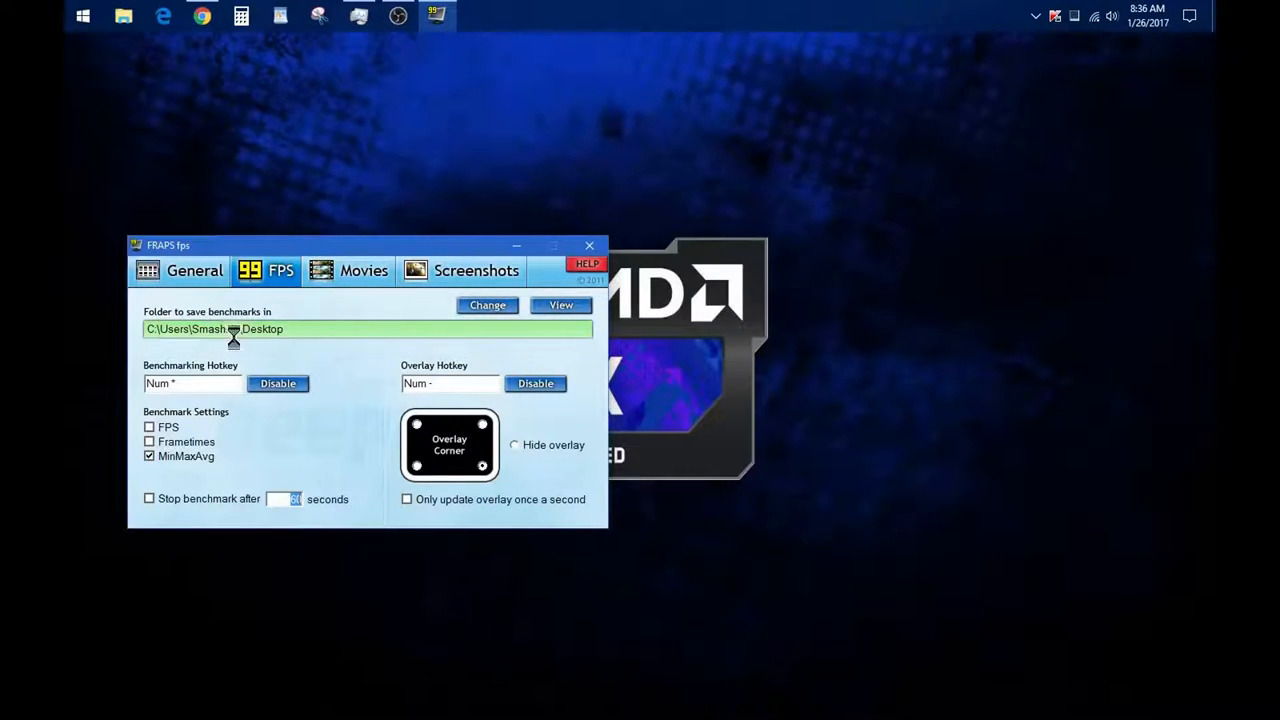
# Step: Open the saved Battlefront minmaxavg results (35 min, 54 max fps) in Notepad
pyautogui.click(561, 305)
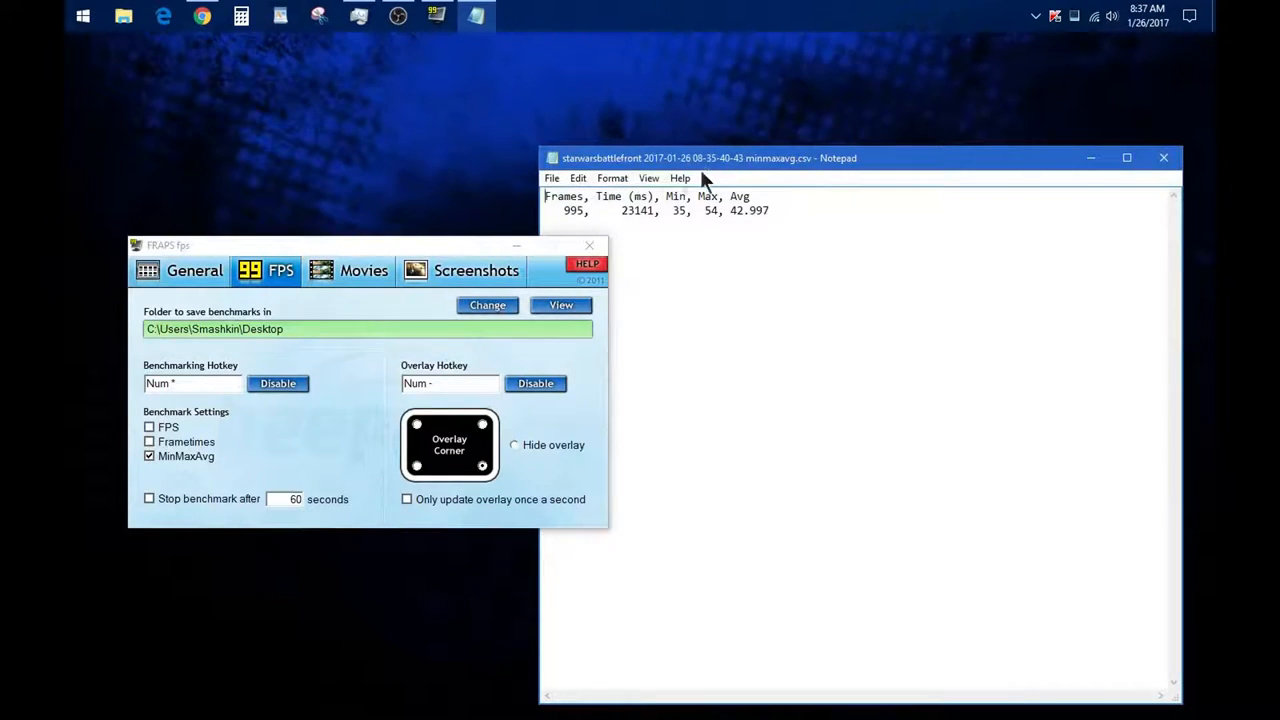
pyautogui.moveTo(545, 215)
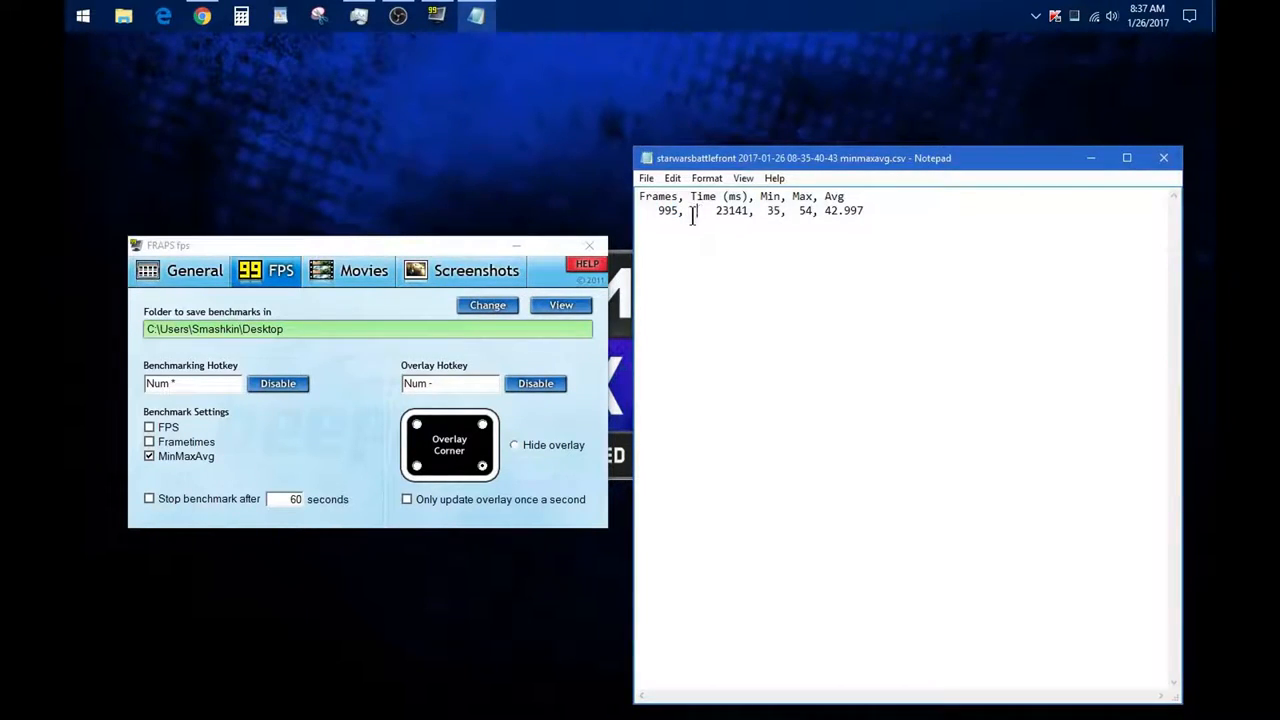
# Step: Highlight the 23141 ms time value in the minmaxavg results in Notepad
pyautogui.doubleClick(733, 210)
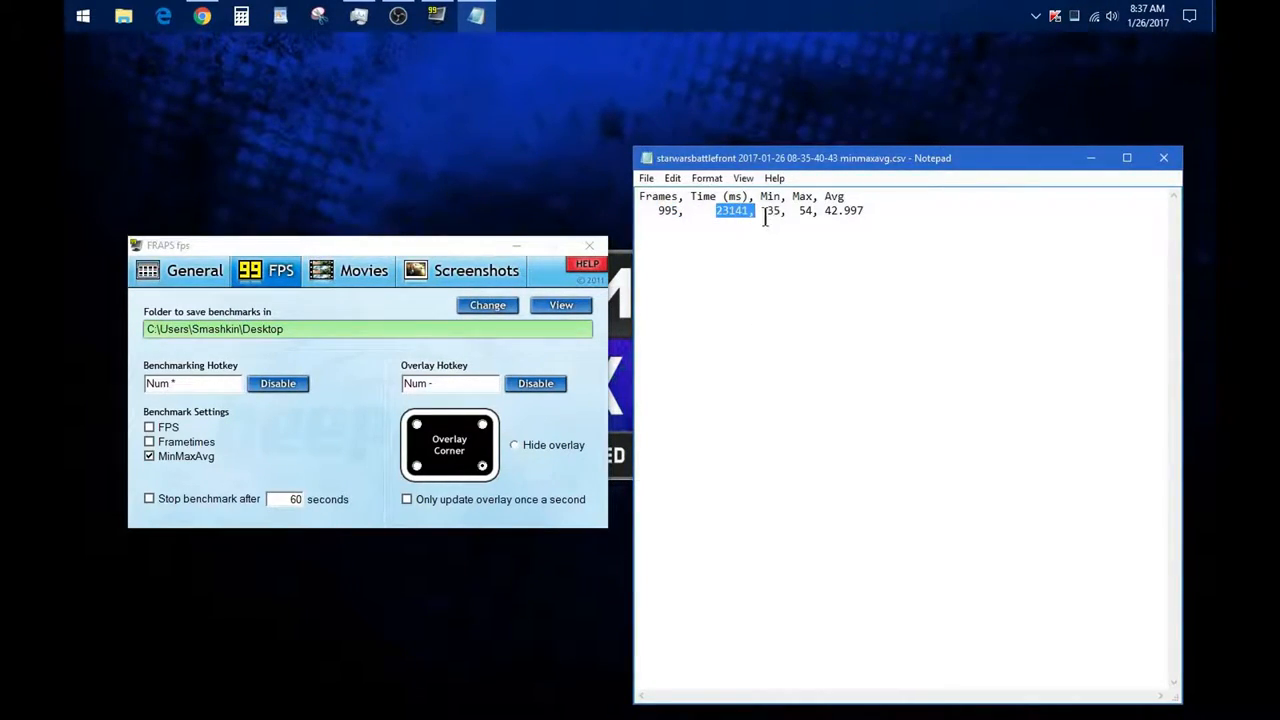